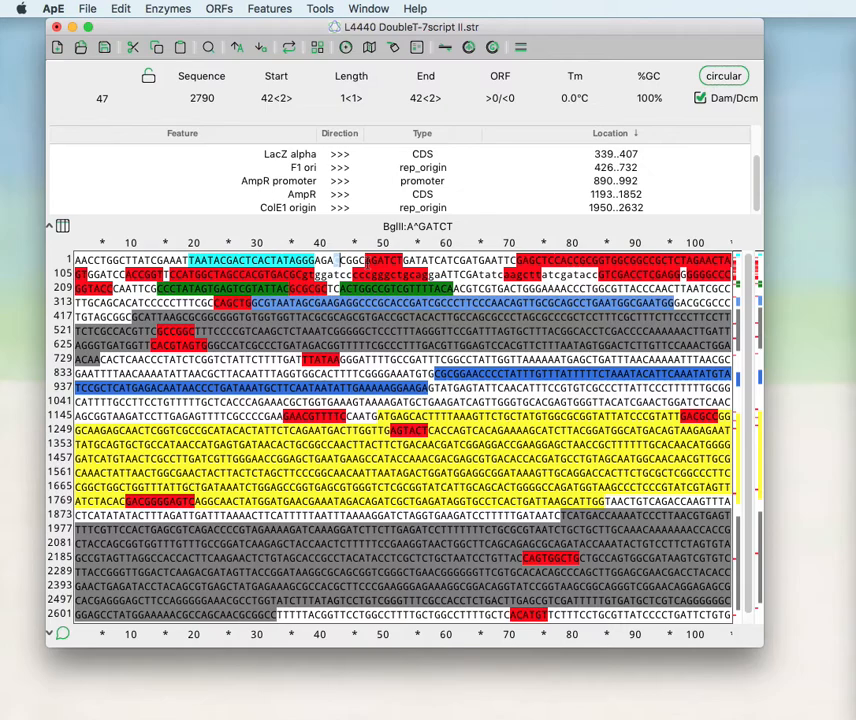
Clear the restriction-site highlighting from the Enzymes menu
left_click(167, 8)
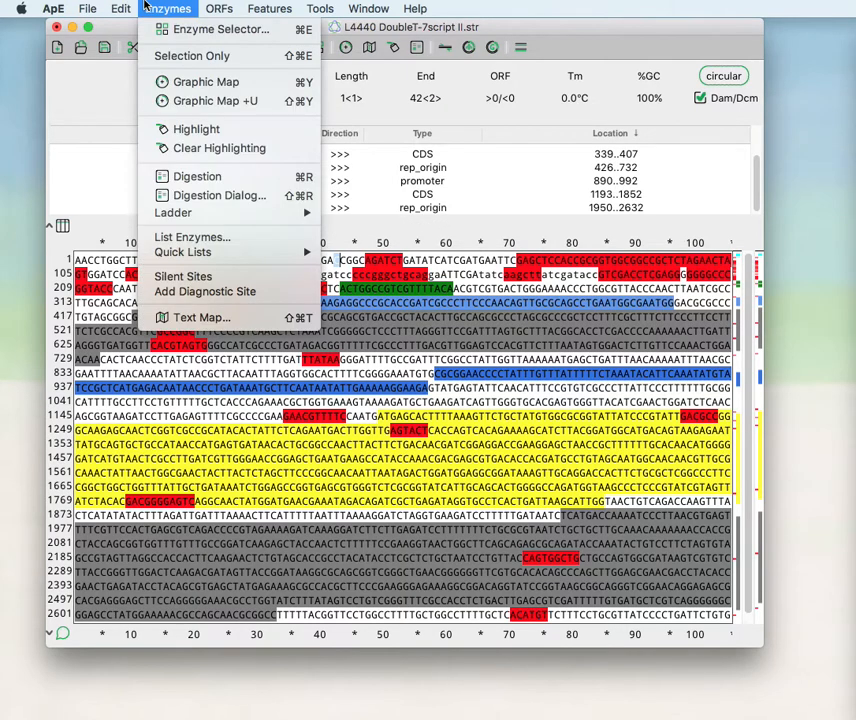
mouse_move(219, 148)
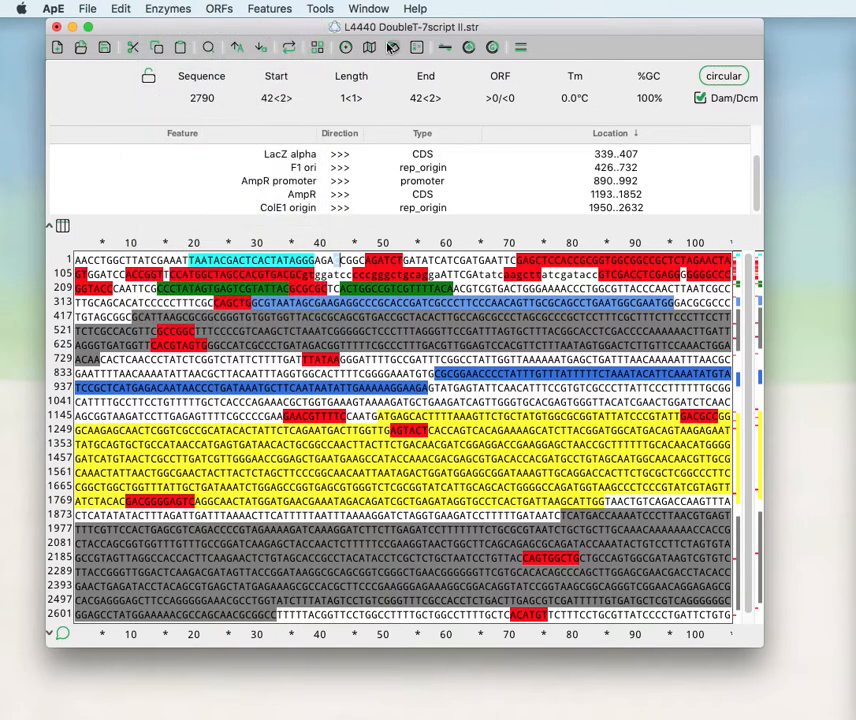
mouse_move(393, 47)
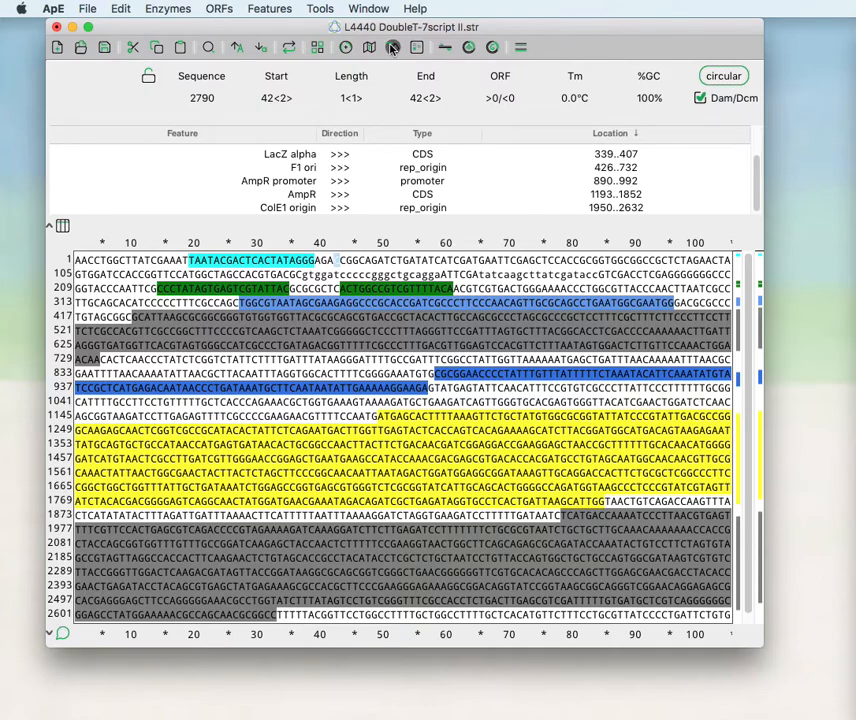
mouse_move(393, 47)
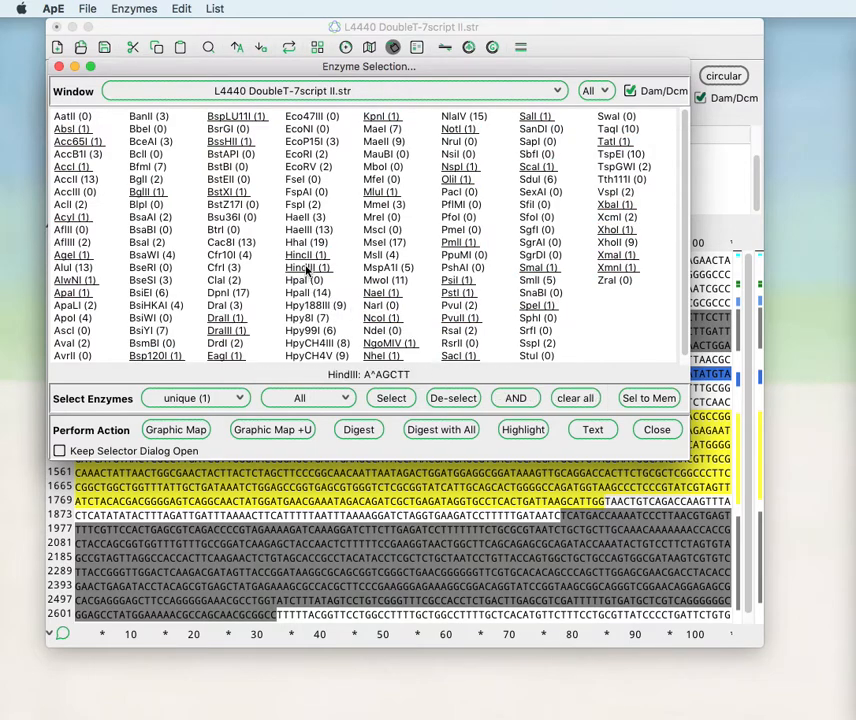
Select HindIII and EcoRI and run their double digest
left_click(308, 267)
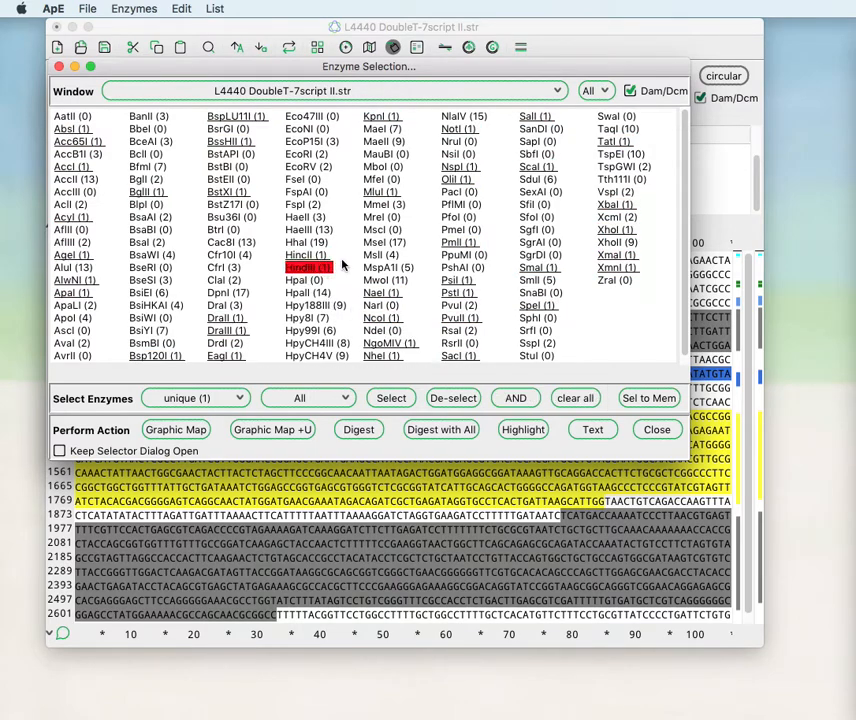
mouse_move(385, 280)
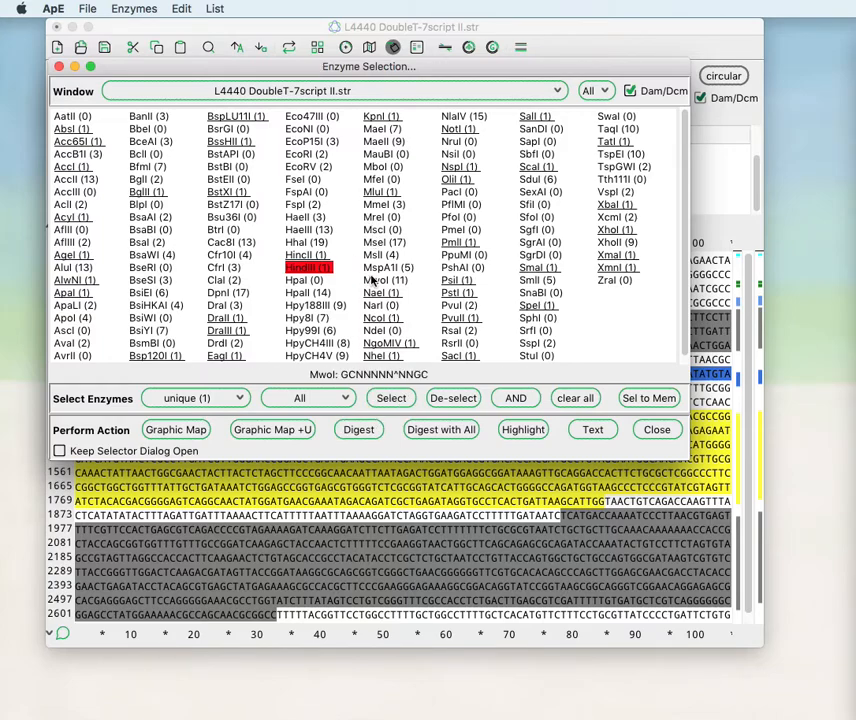
left_click(305, 141)
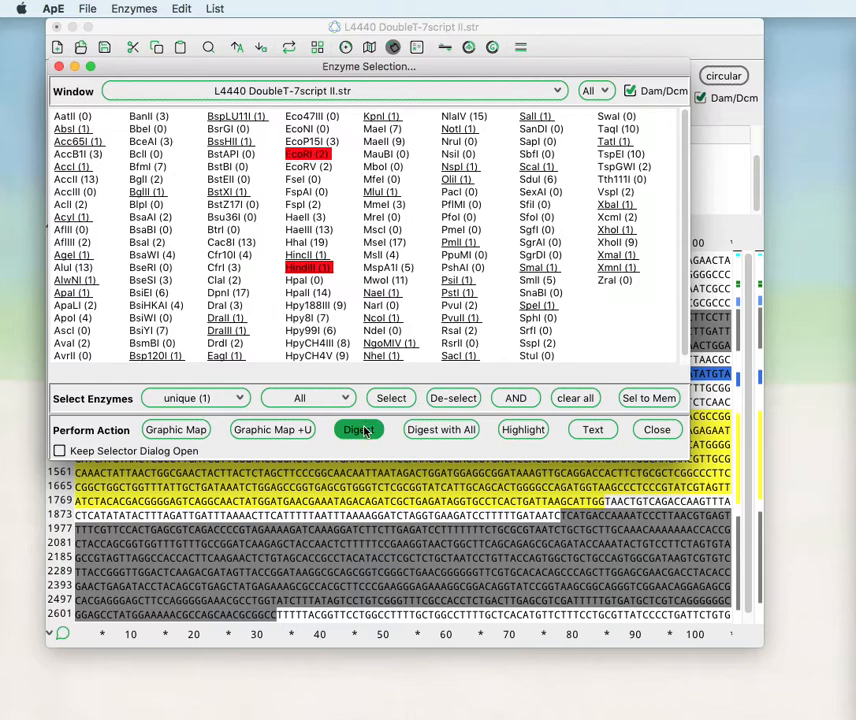
left_click(358, 430)
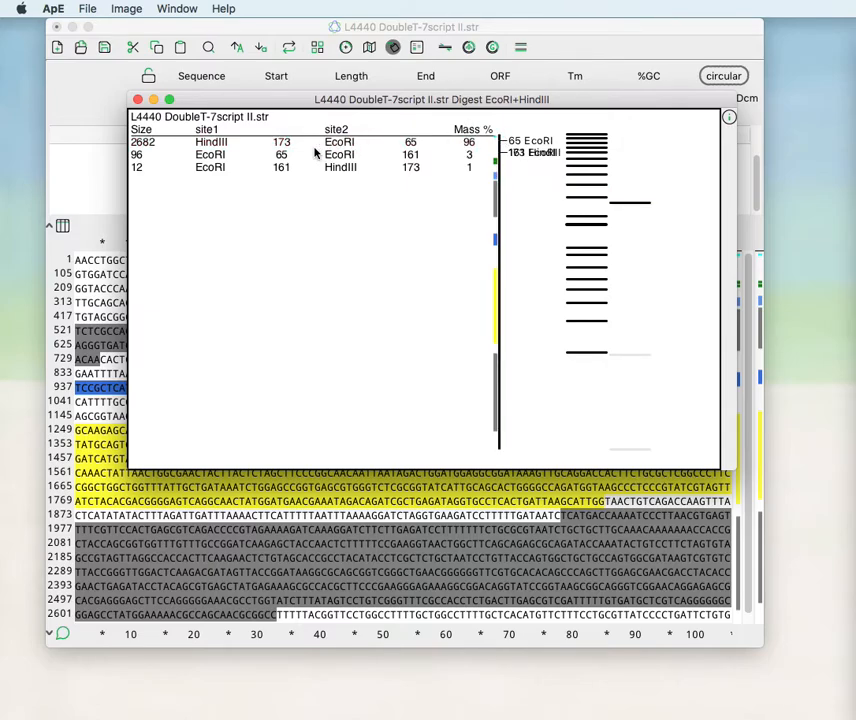
Highlight the 2682 bp fragment's band on the EcoRI+HindIII gel
left_click(143, 142)
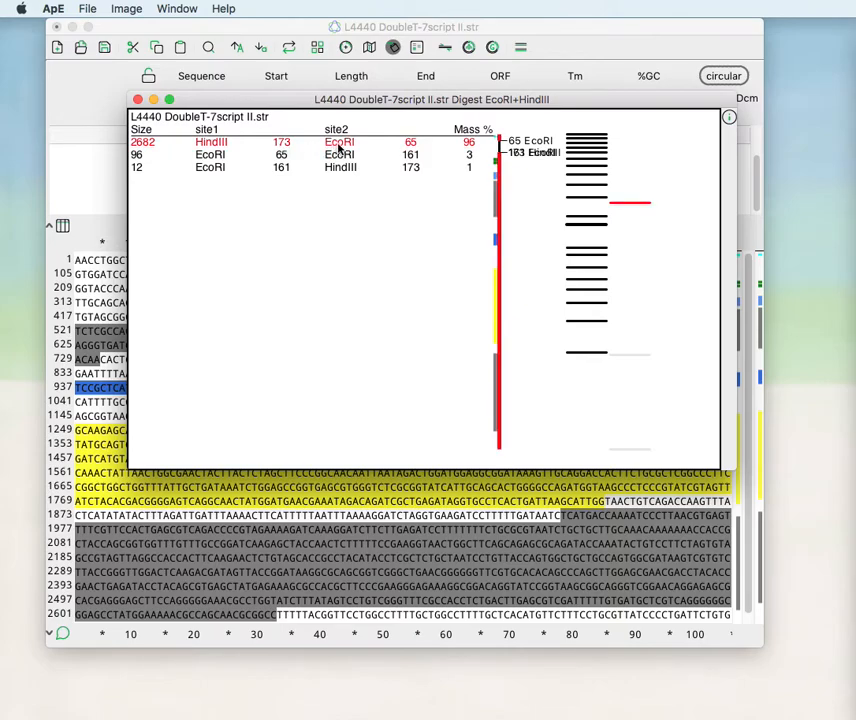
mouse_move(470, 150)
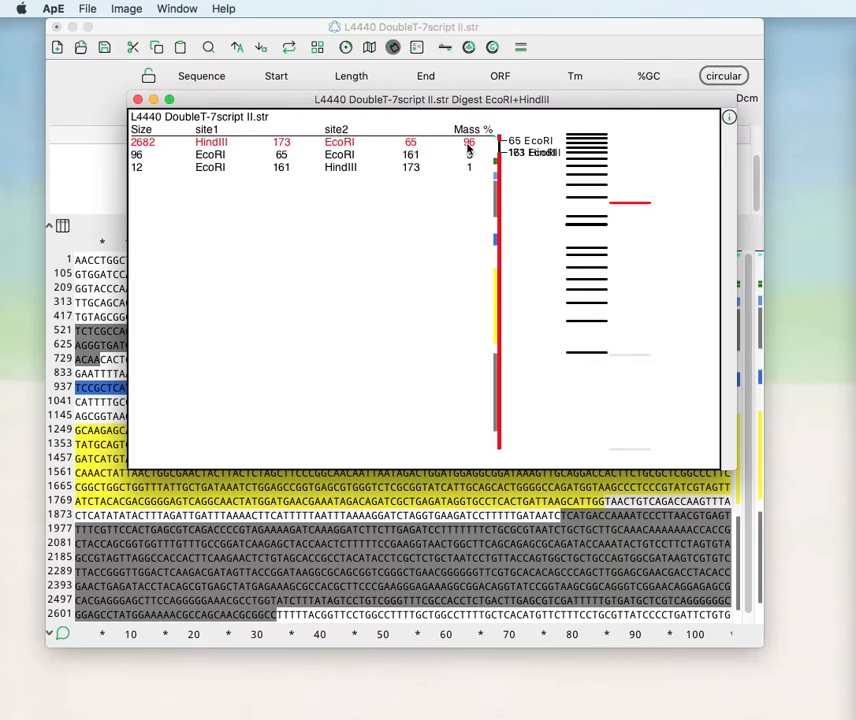
mouse_move(618, 205)
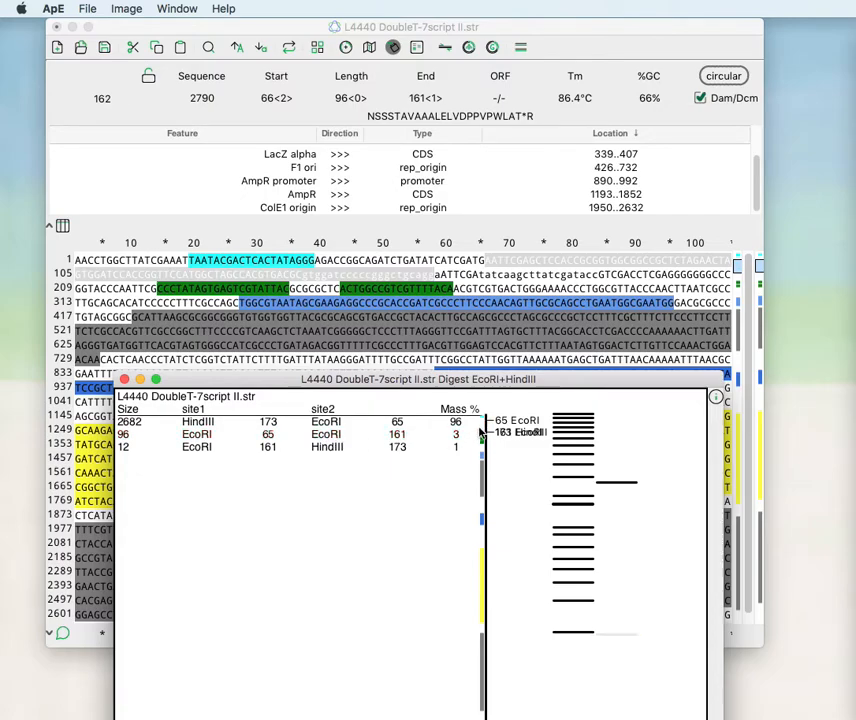
Reselect the 2682 bp fragment row in the digest window
left_click(130, 421)
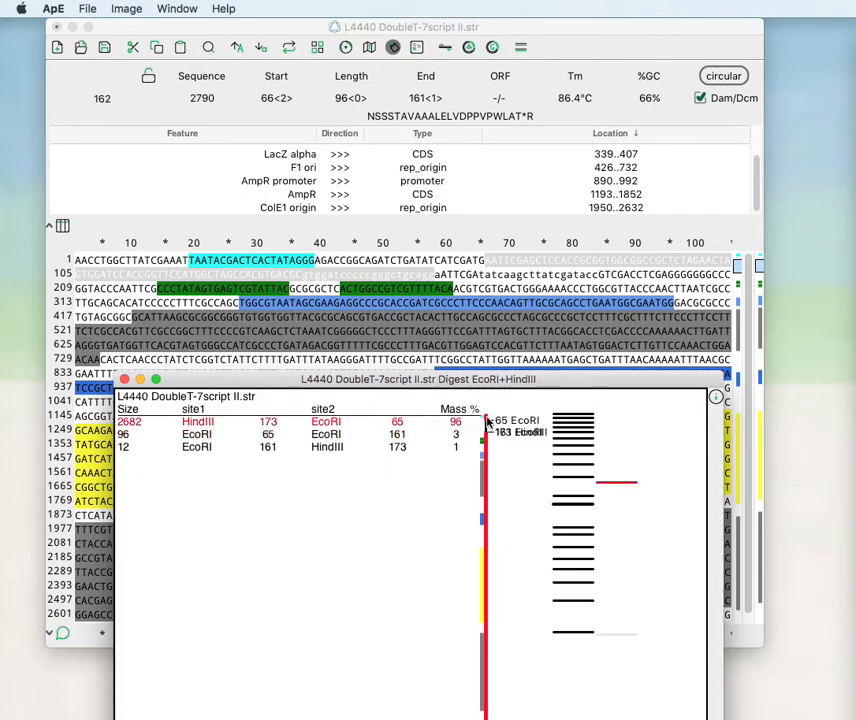
mouse_move(487, 440)
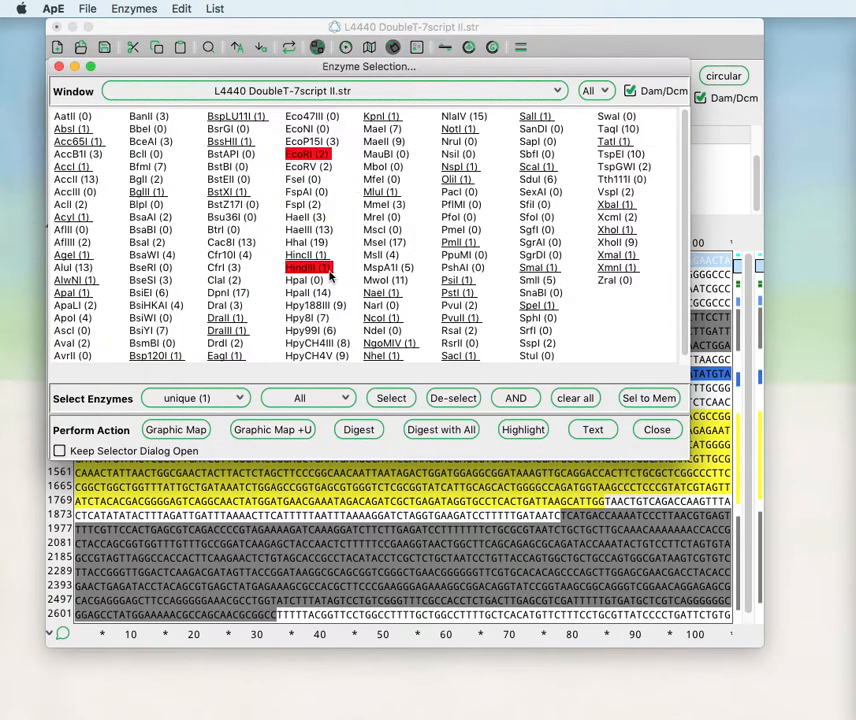
mouse_move(307, 255)
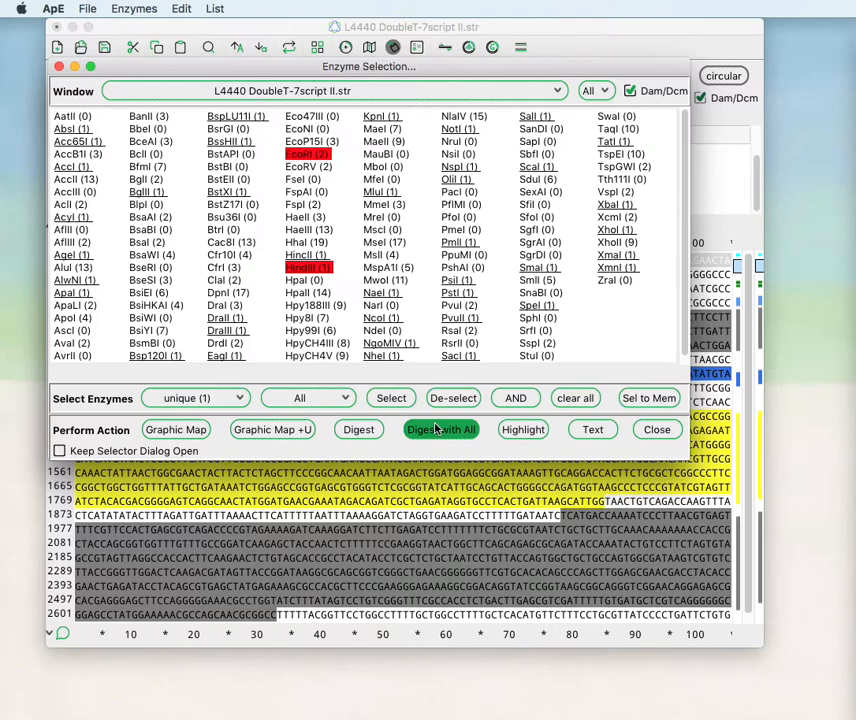
Use Digest with All to get separate EcoRI-only and HindIII-only digests
left_click(440, 429)
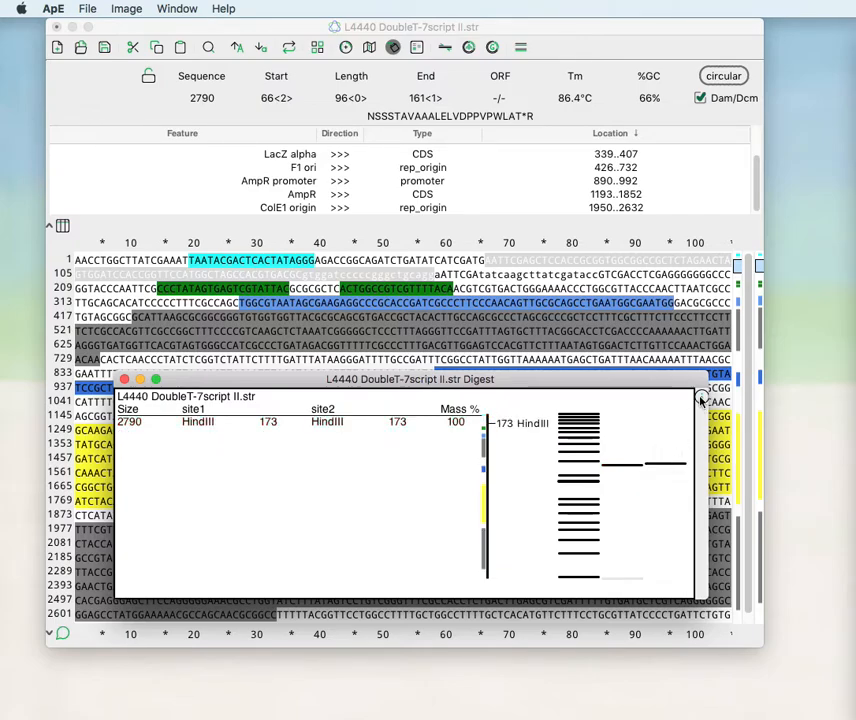
mouse_move(700, 400)
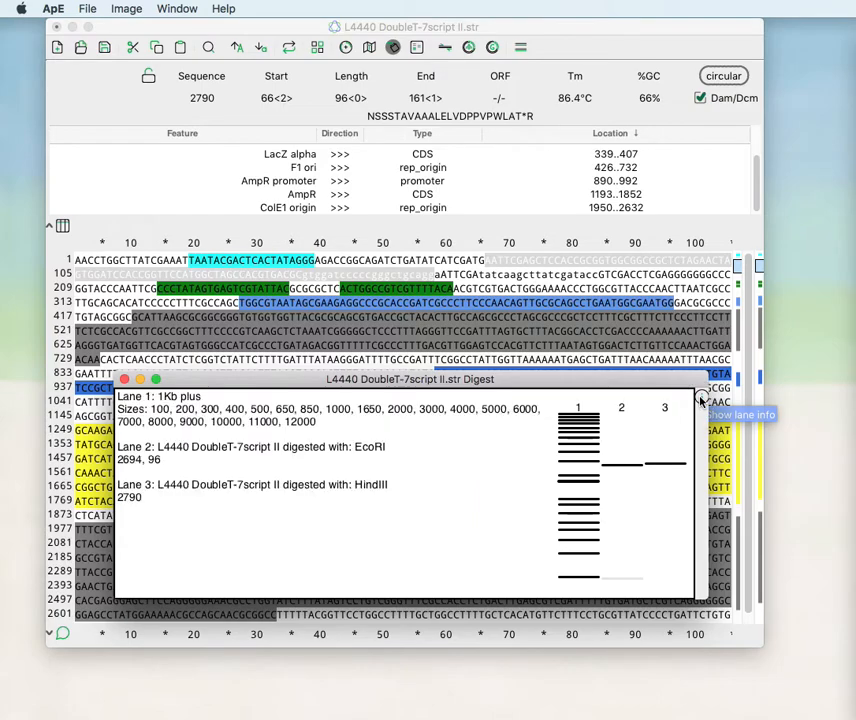
mouse_move(337, 435)
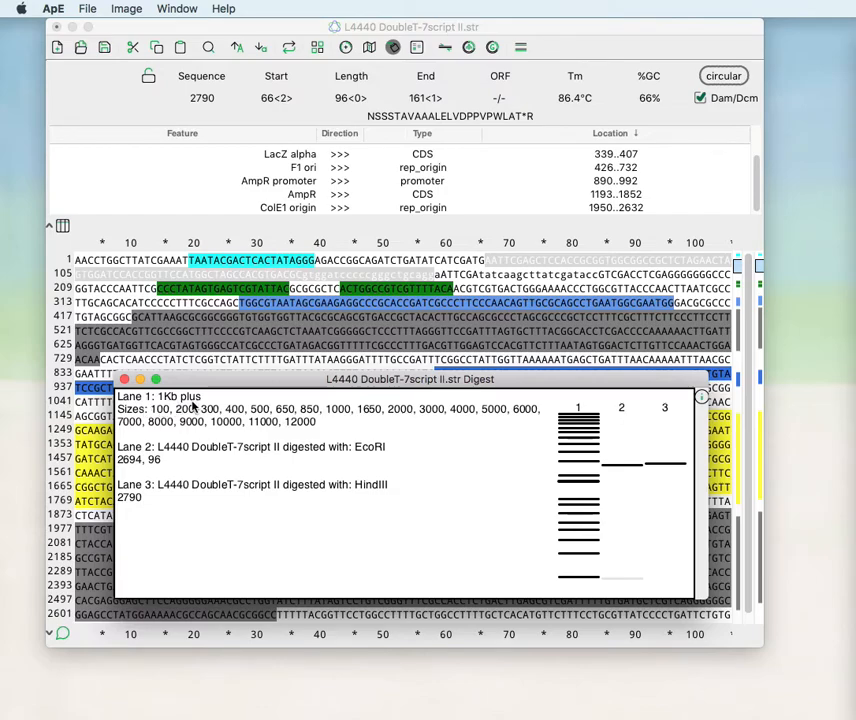
mouse_move(440, 500)
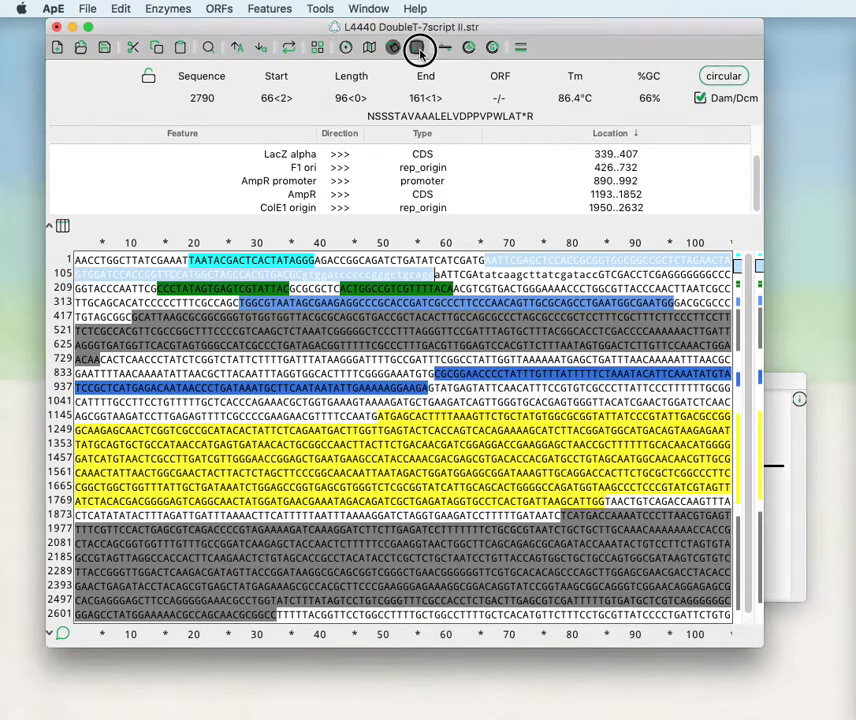
Rerun the digest from the toolbar, then close the remaining digest result windows
left_click(419, 47)
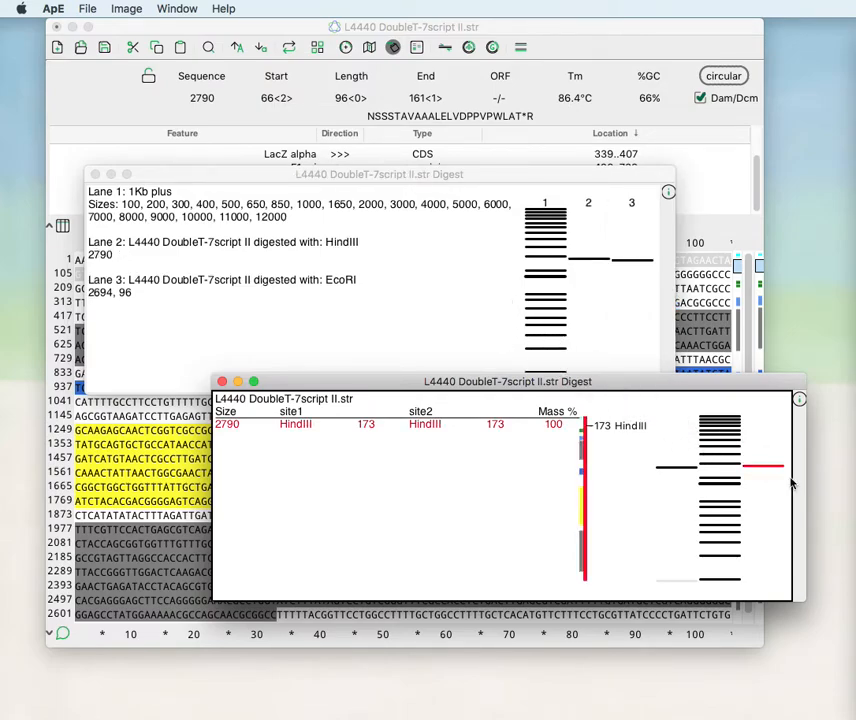
mouse_move(775, 470)
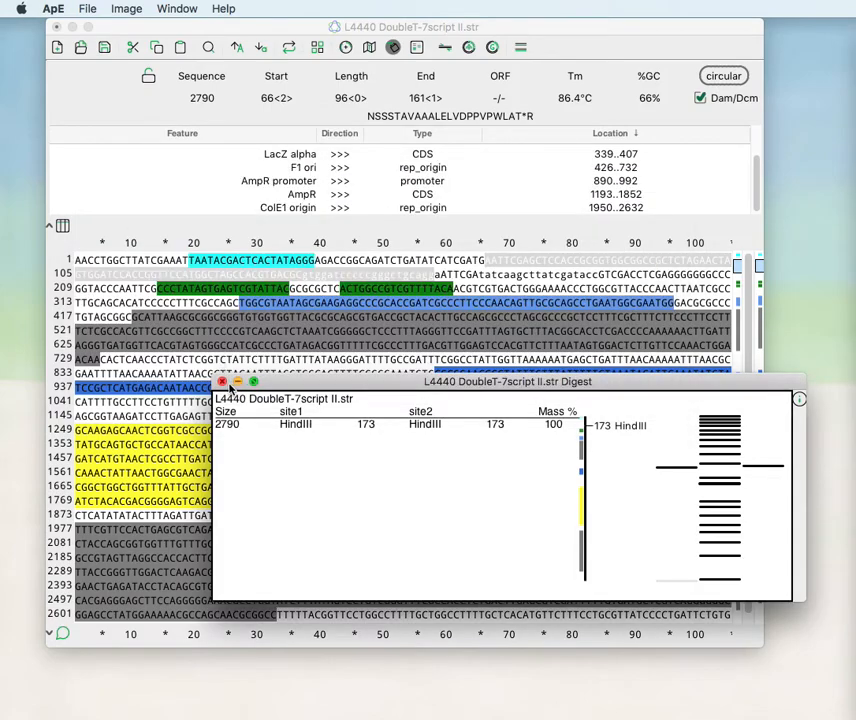
left_click(223, 381)
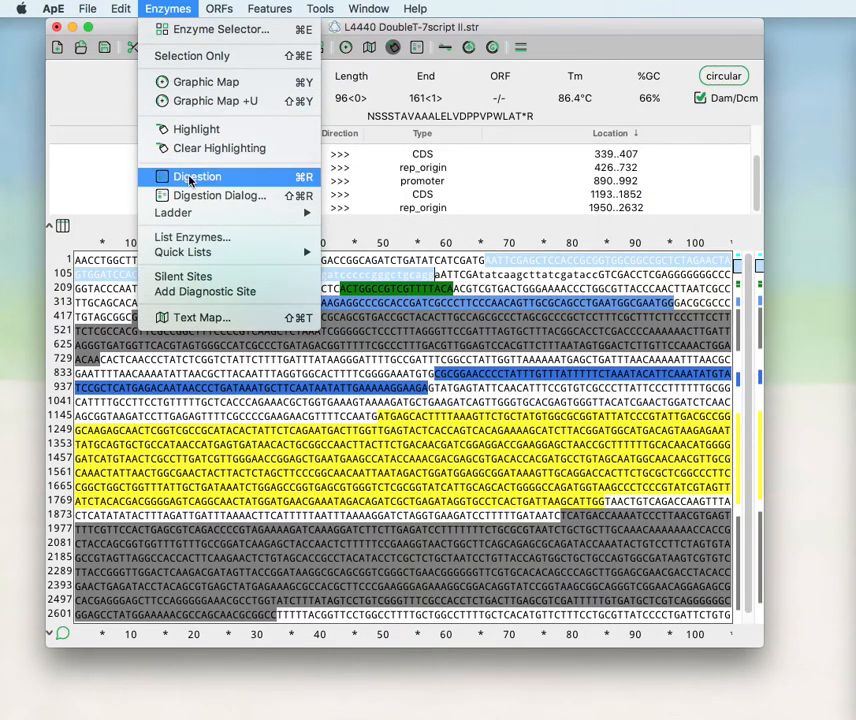
mouse_move(218, 195)
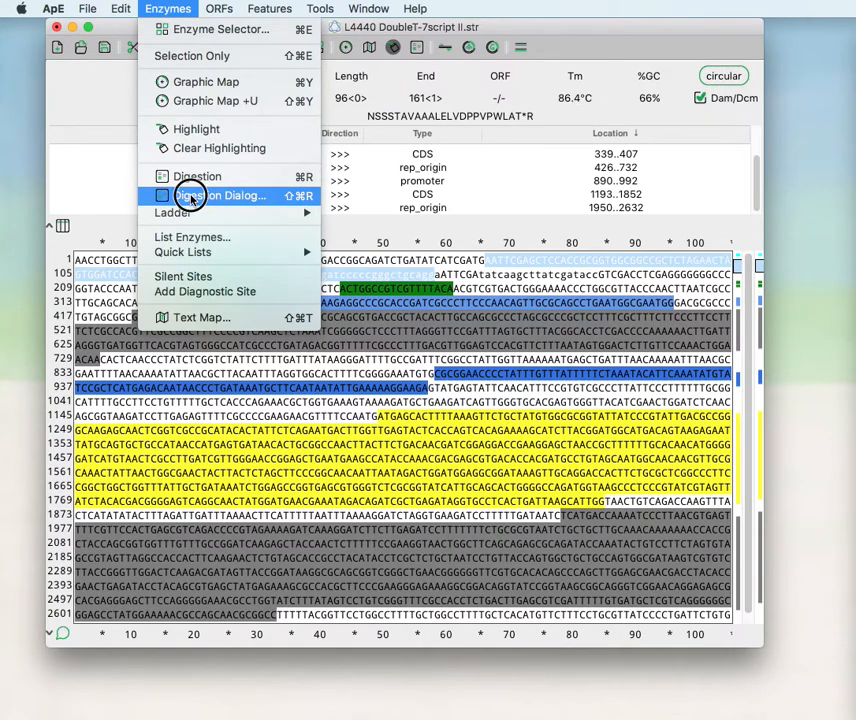
Open the gel lane setup and set lane 1's contents to none
left_click(221, 196)
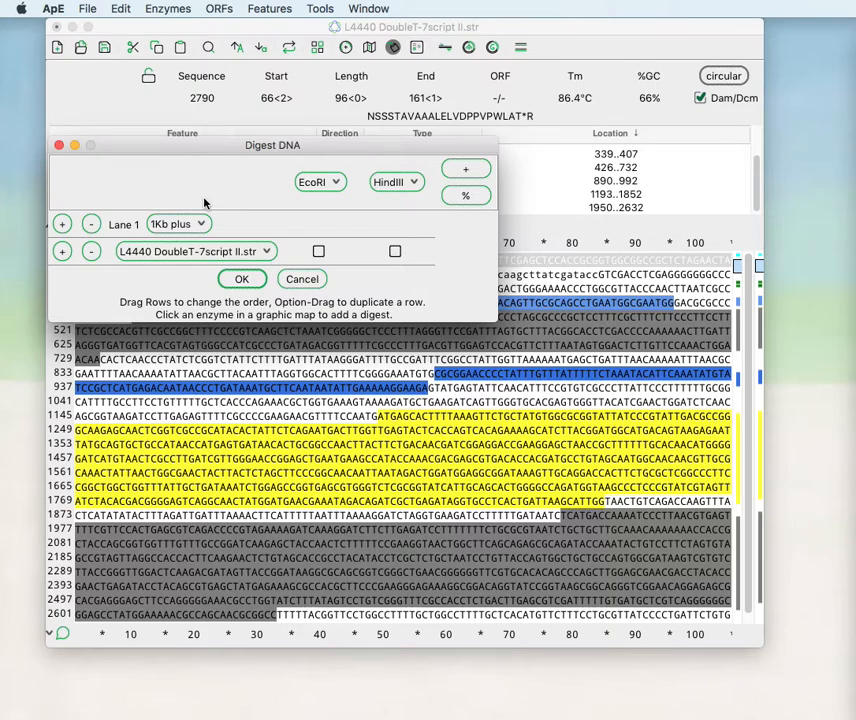
mouse_move(165, 201)
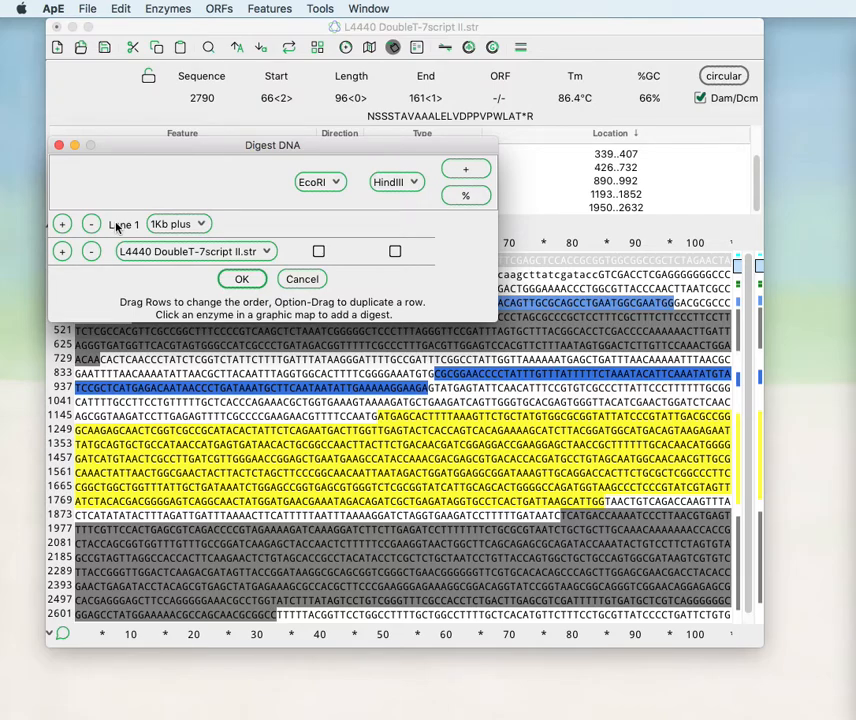
mouse_move(393, 232)
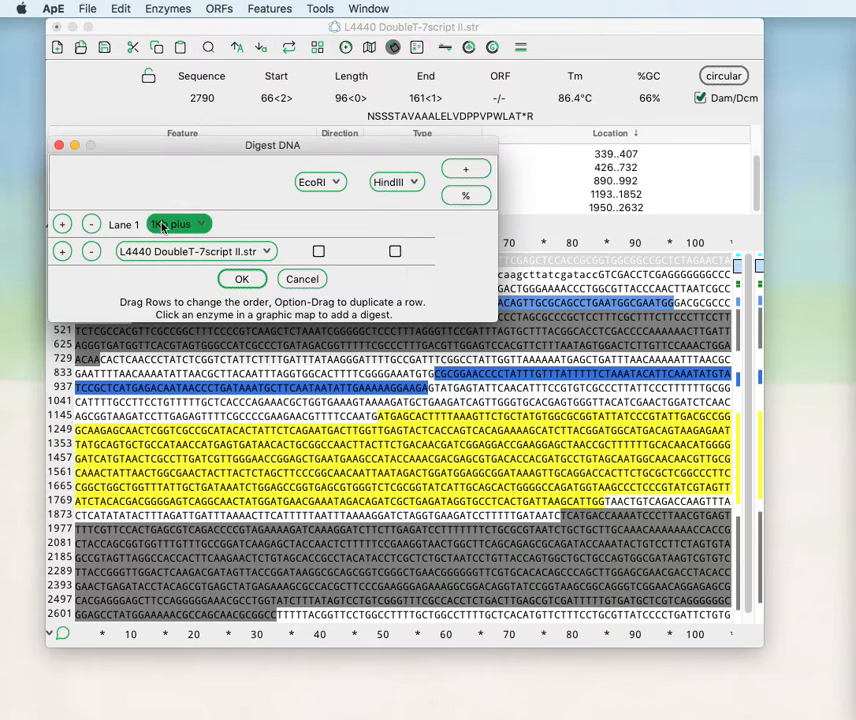
left_click(178, 224)
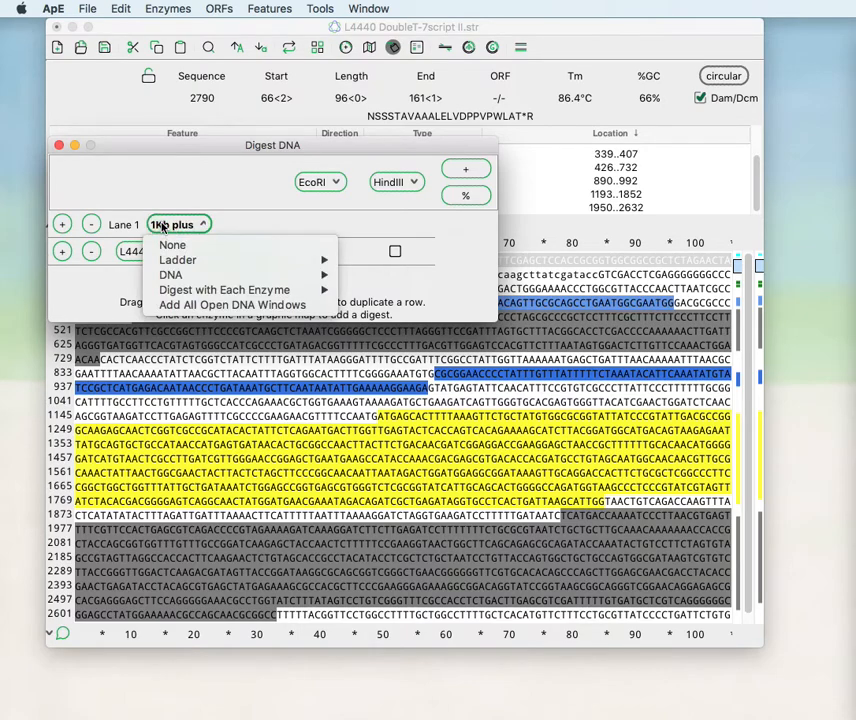
left_click(172, 245)
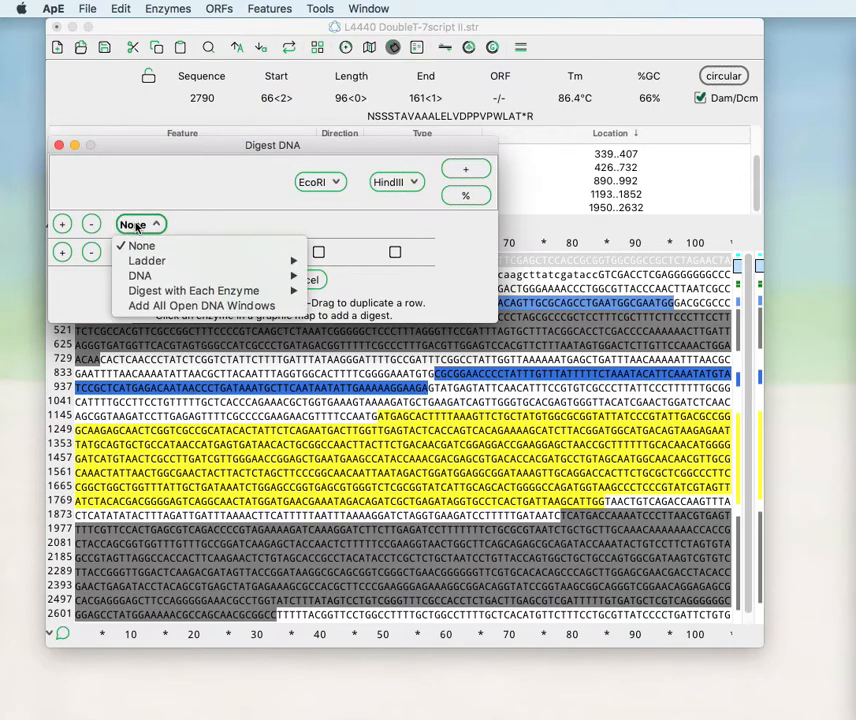
mouse_move(147, 260)
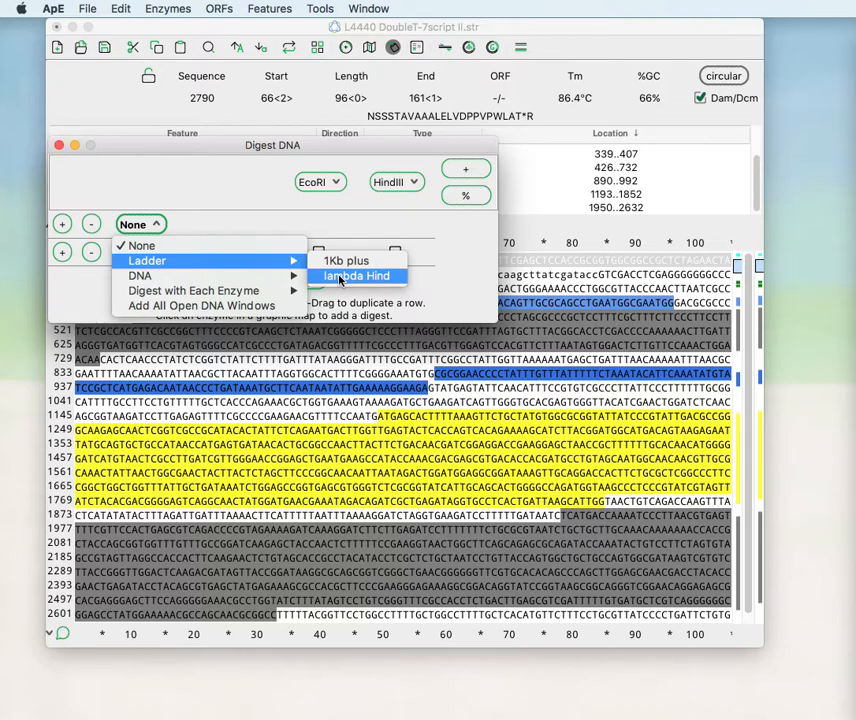
mouse_move(140, 275)
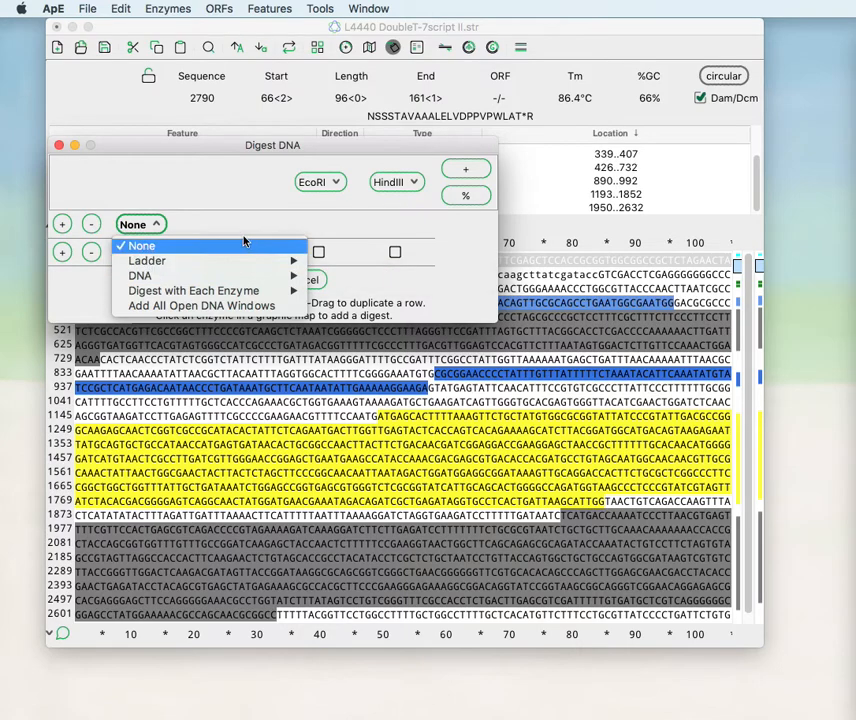
mouse_move(147, 260)
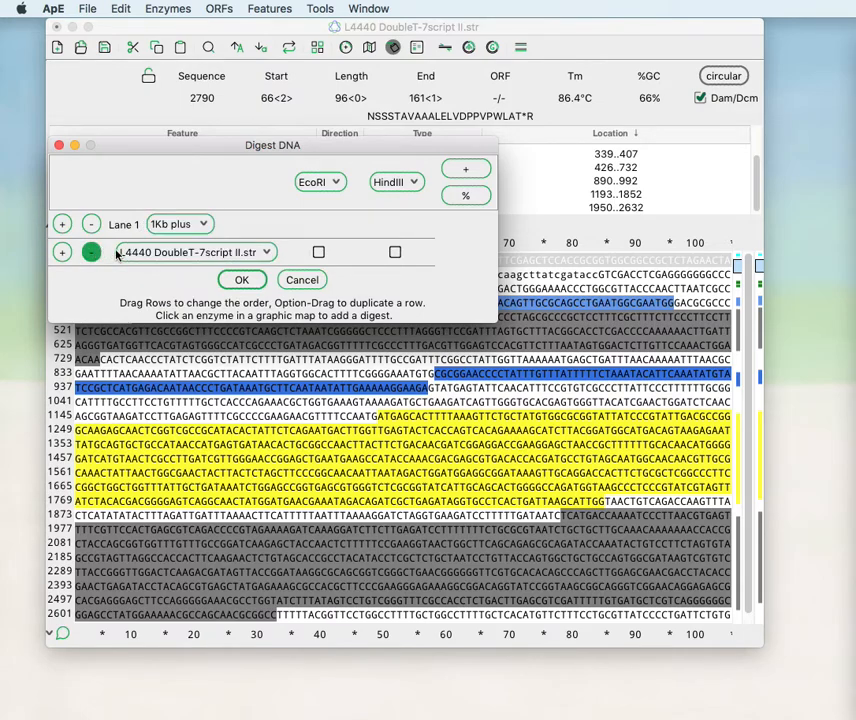
Cut lane 2 with EcoRI and add lane 3 cut by HindIII only
left_click(318, 252)
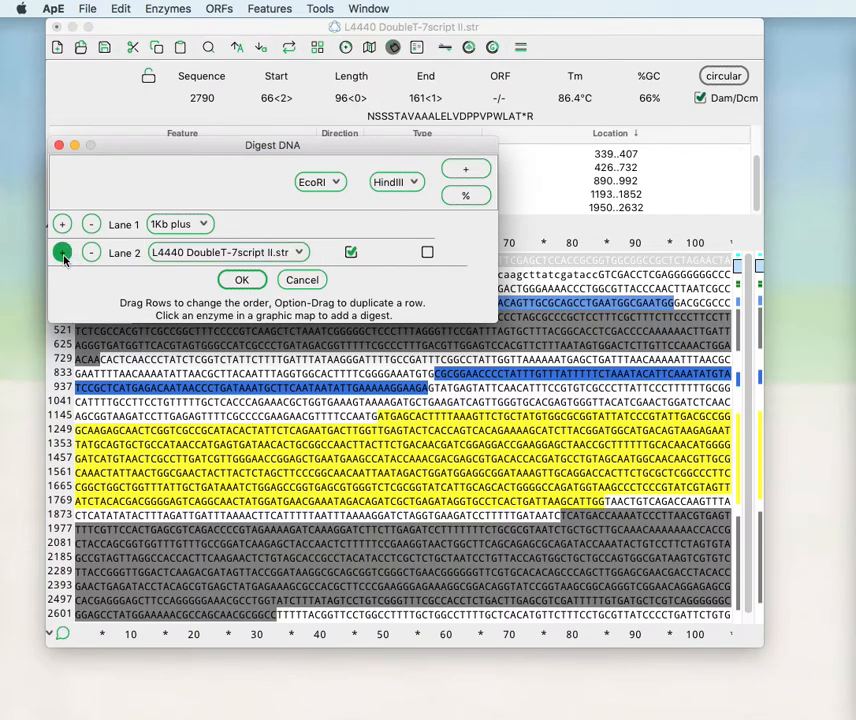
left_click(61, 252)
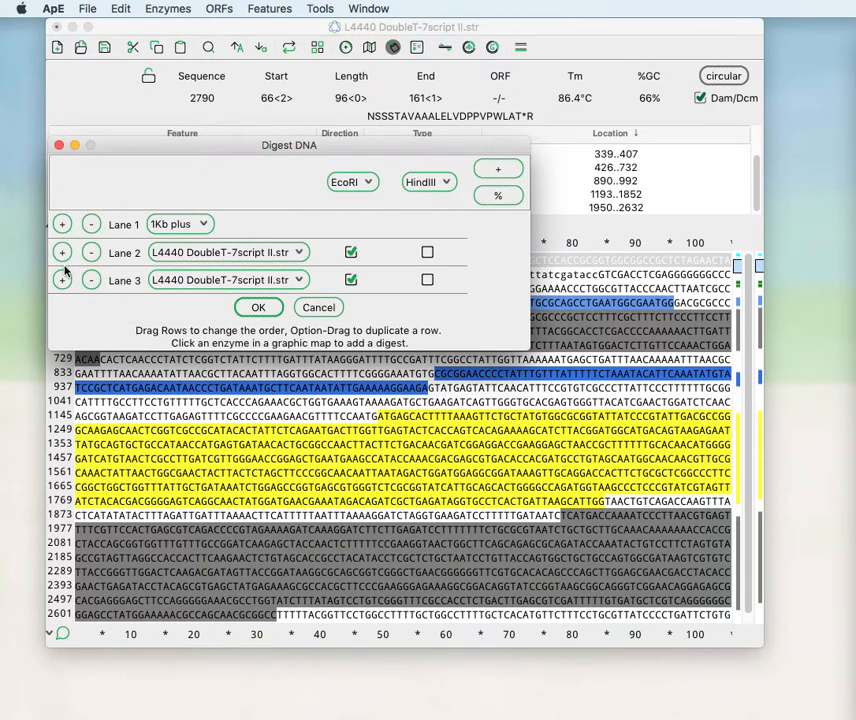
left_click(427, 280)
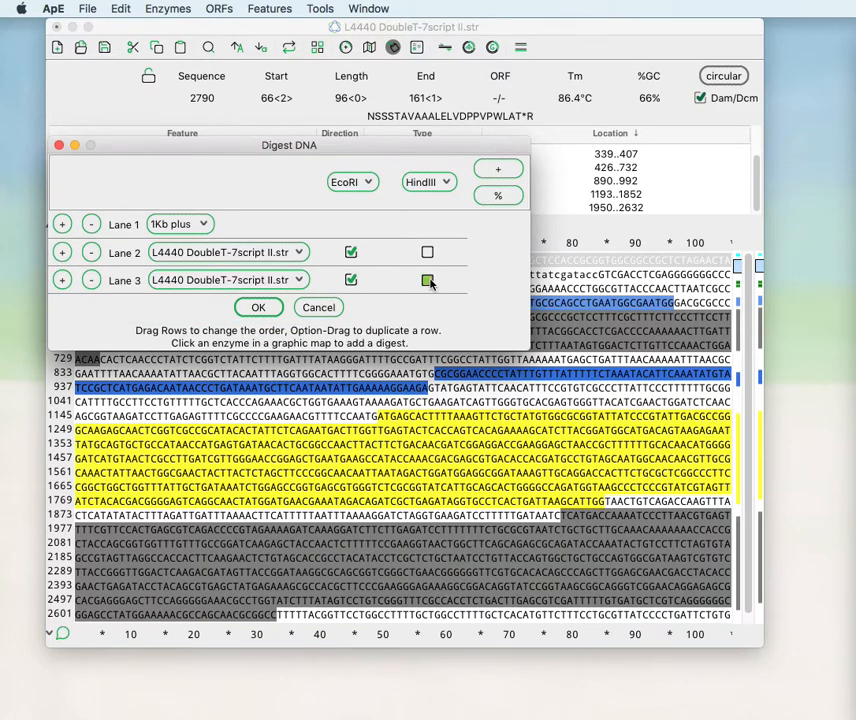
left_click(427, 280)
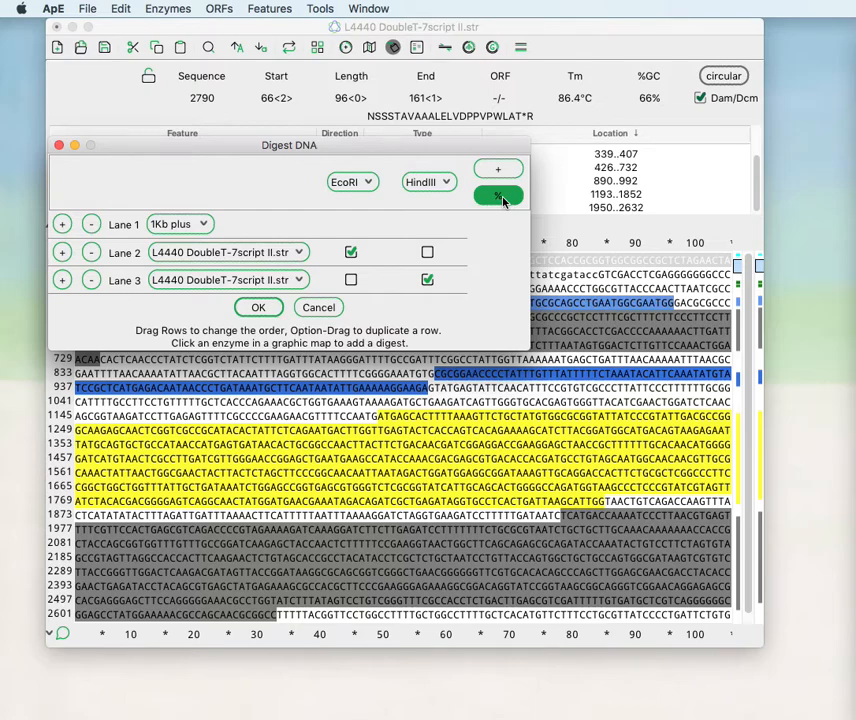
Show enzyme amounts as 100 percent and review the EcoRI column's enzyme choices
left_click(498, 195)
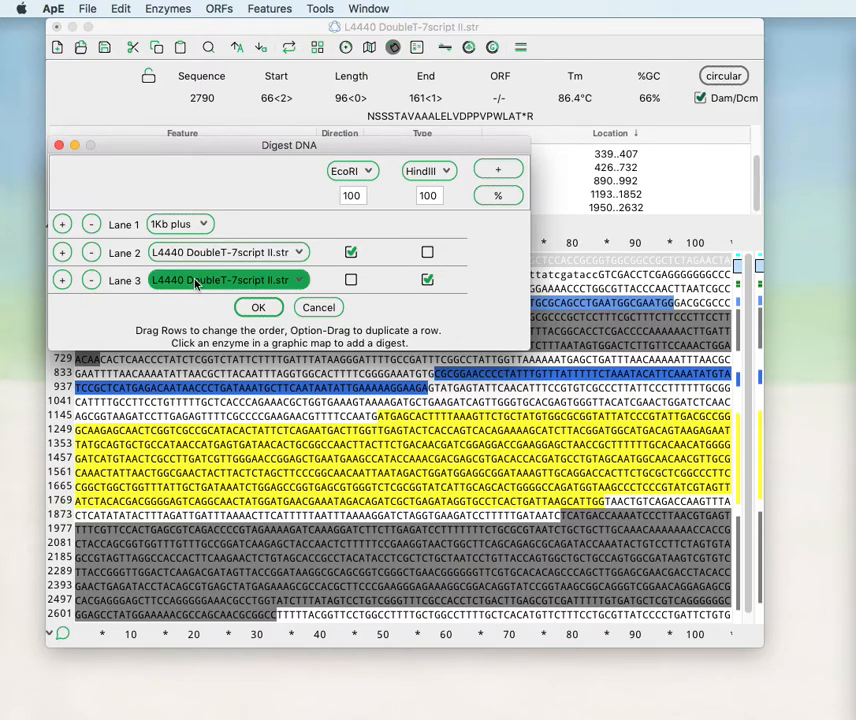
left_click(351, 170)
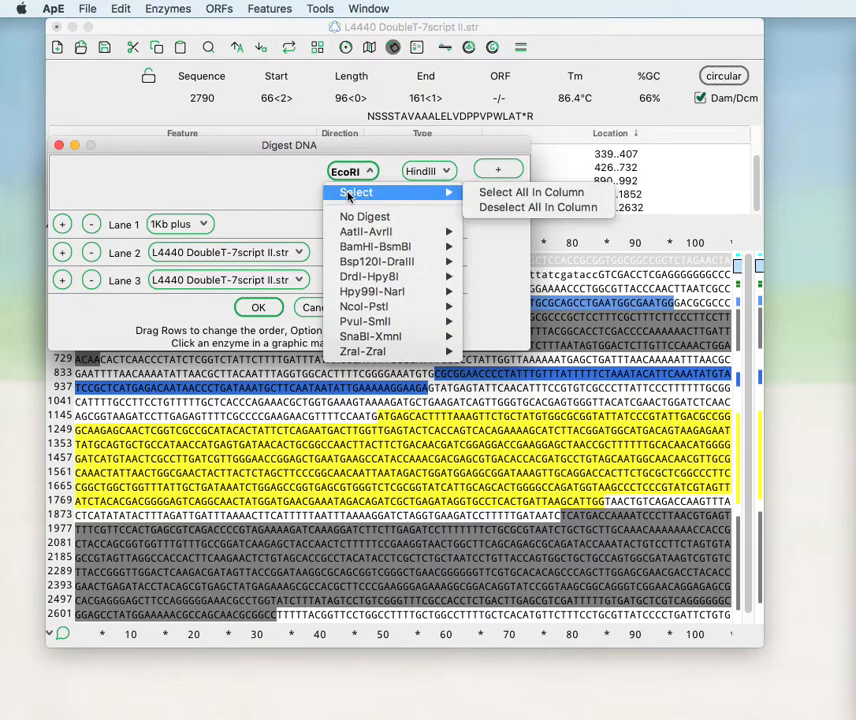
mouse_move(530, 192)
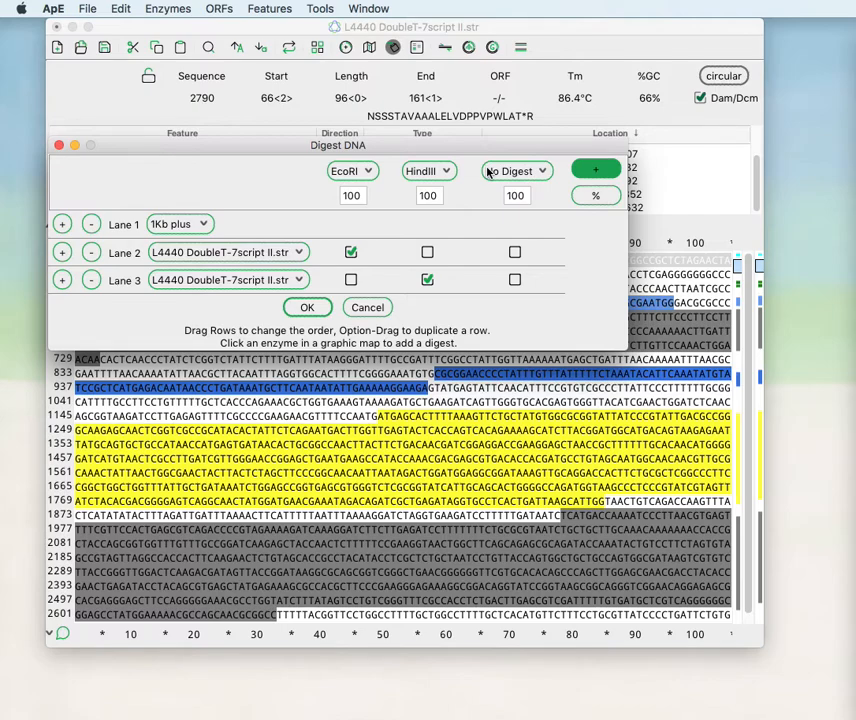
Make the third column BamHI and add lane 4 cut by BamHI alone
left_click(516, 170)
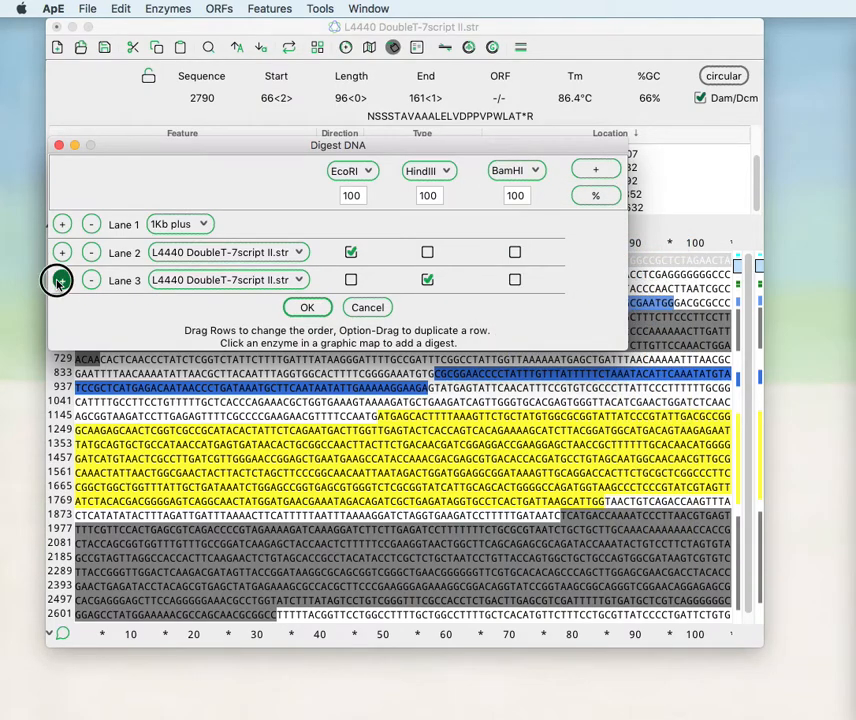
left_click(61, 280)
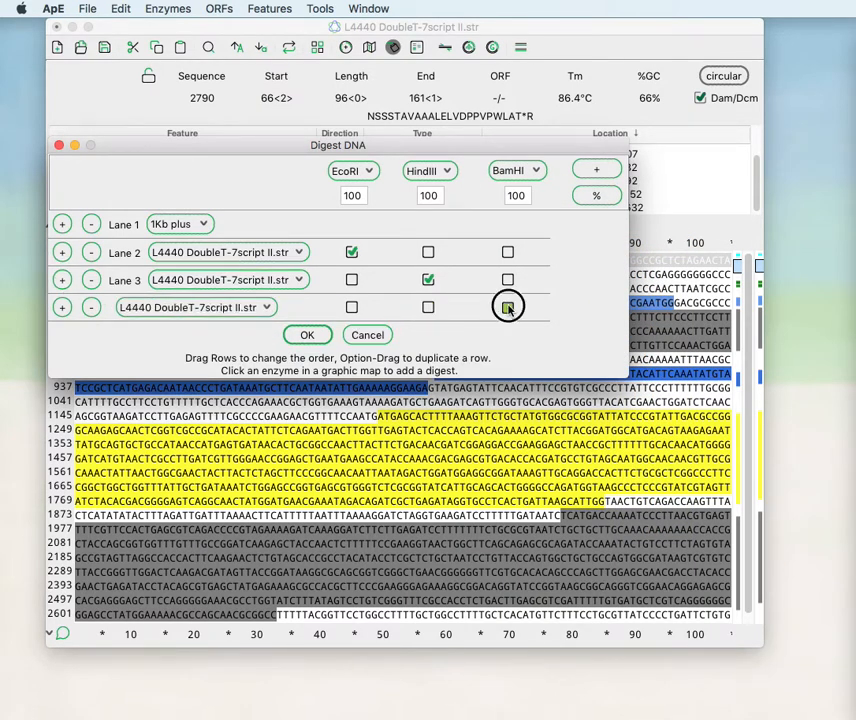
left_click(507, 307)
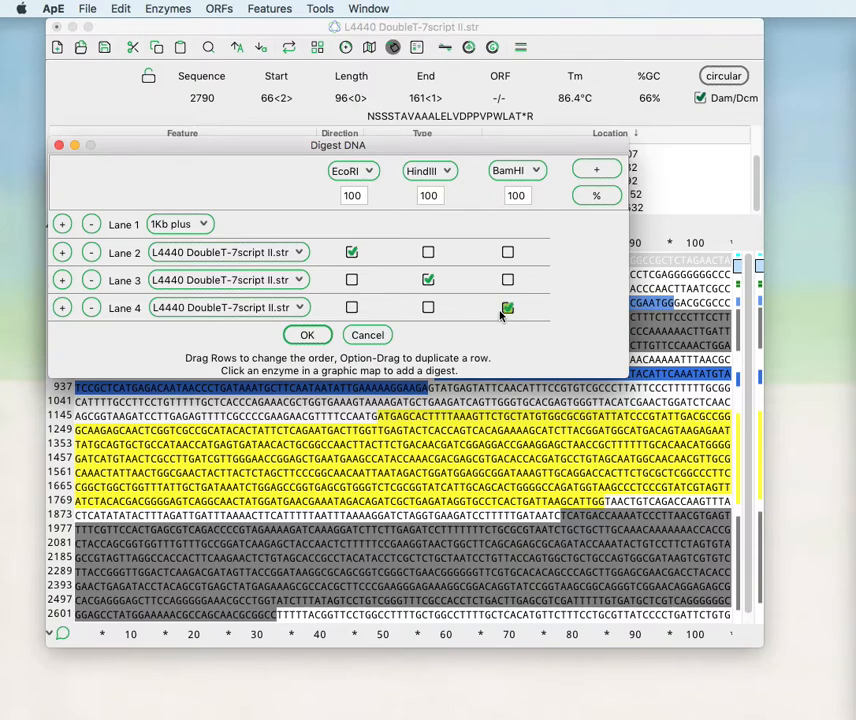
left_click(228, 307)
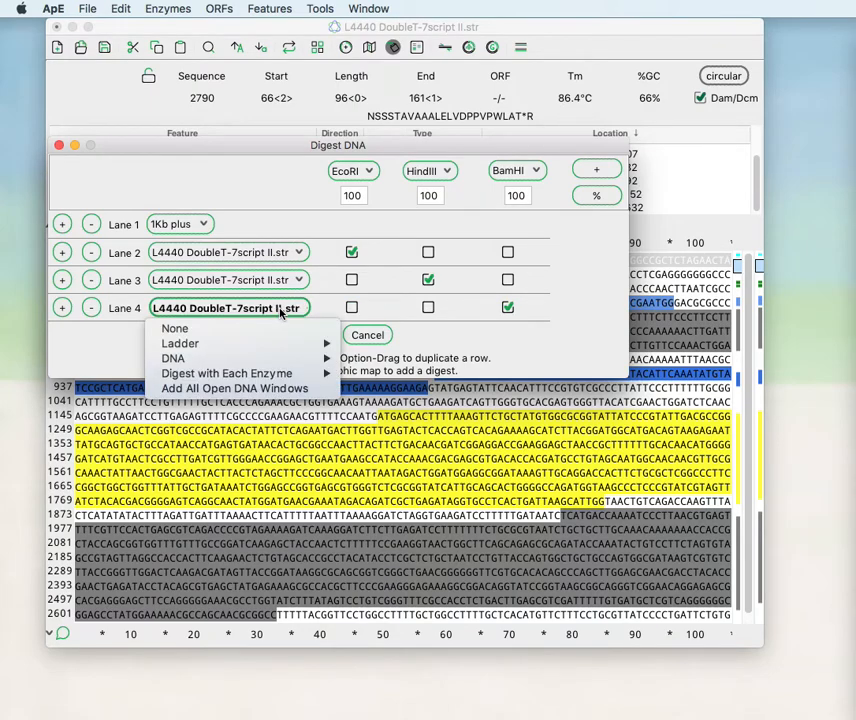
mouse_move(226, 373)
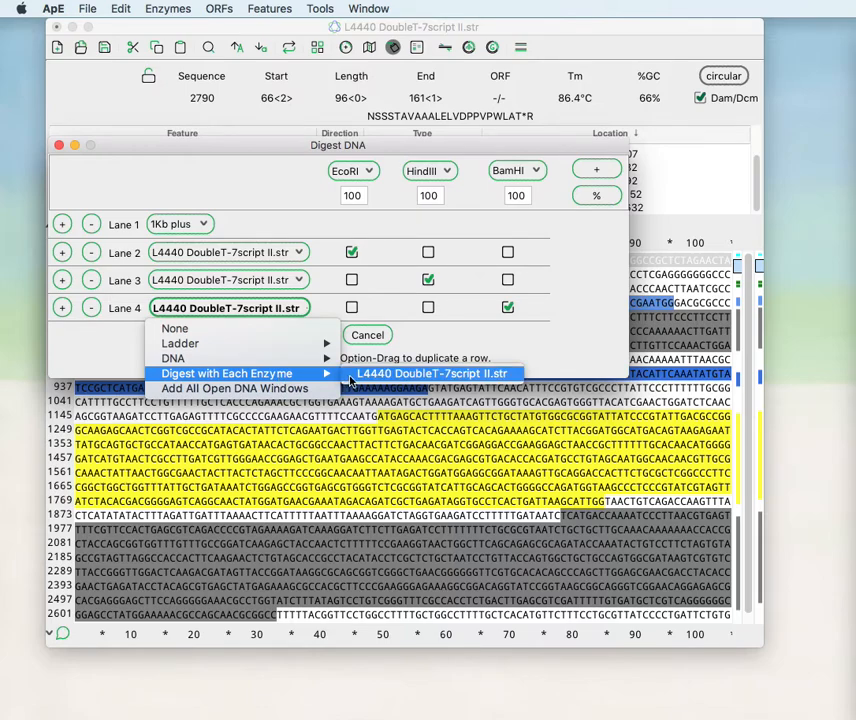
Pick L4440 DoubleT-7script II as lane 4's sample and add HindIII to lane 6
left_click(431, 373)
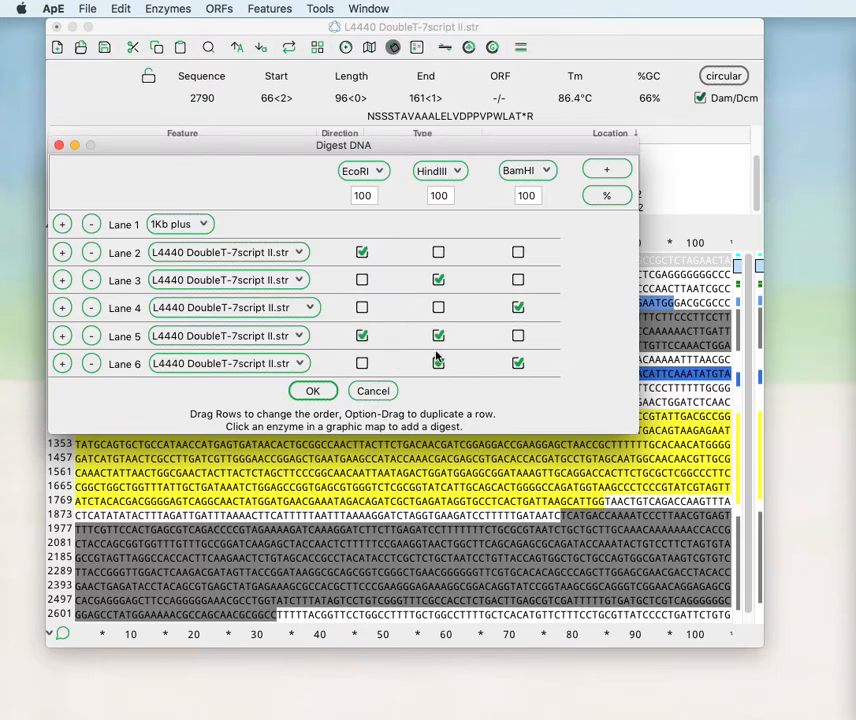
left_click(518, 335)
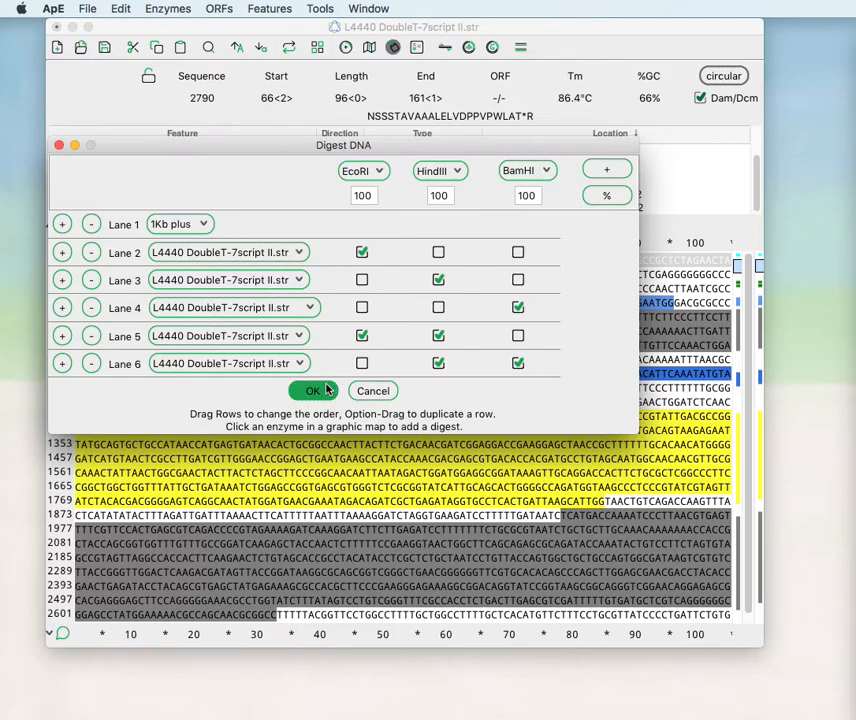
Run the EcoRI, HindIII and BamHI digests to display the six-lane gel with fragment sizes
left_click(313, 390)
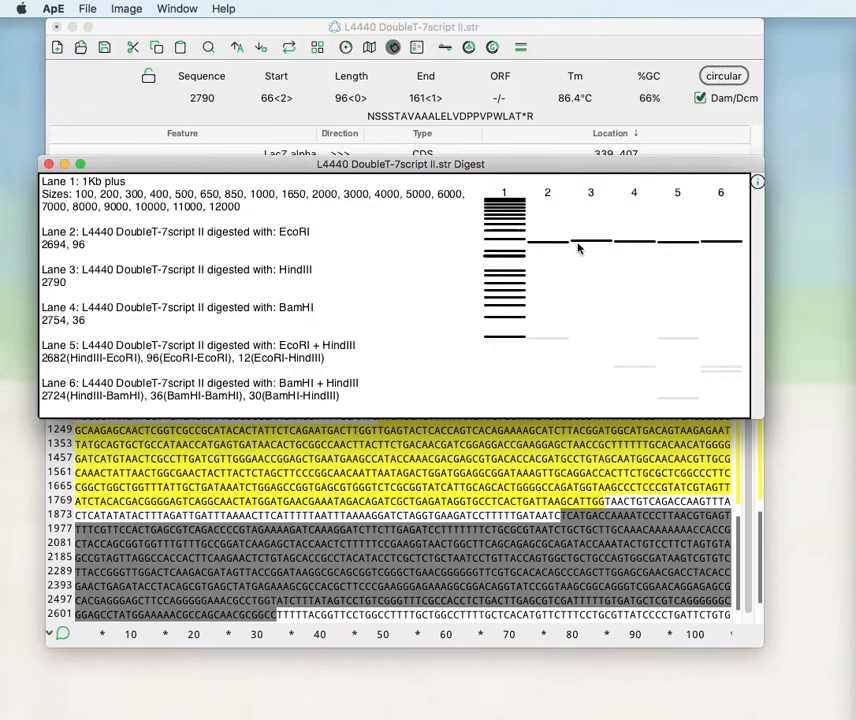
left_click(555, 242)
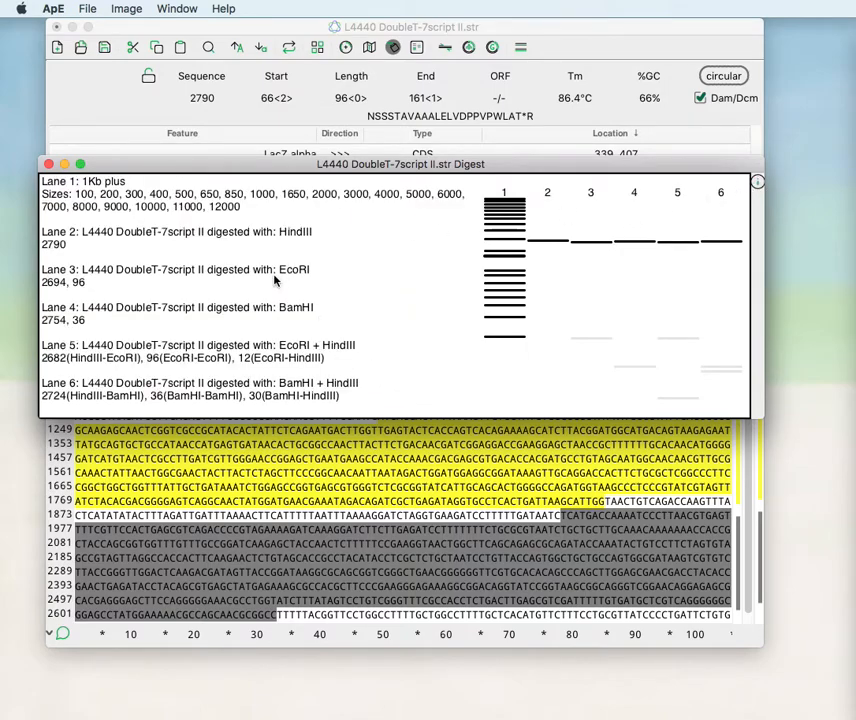
mouse_move(215, 218)
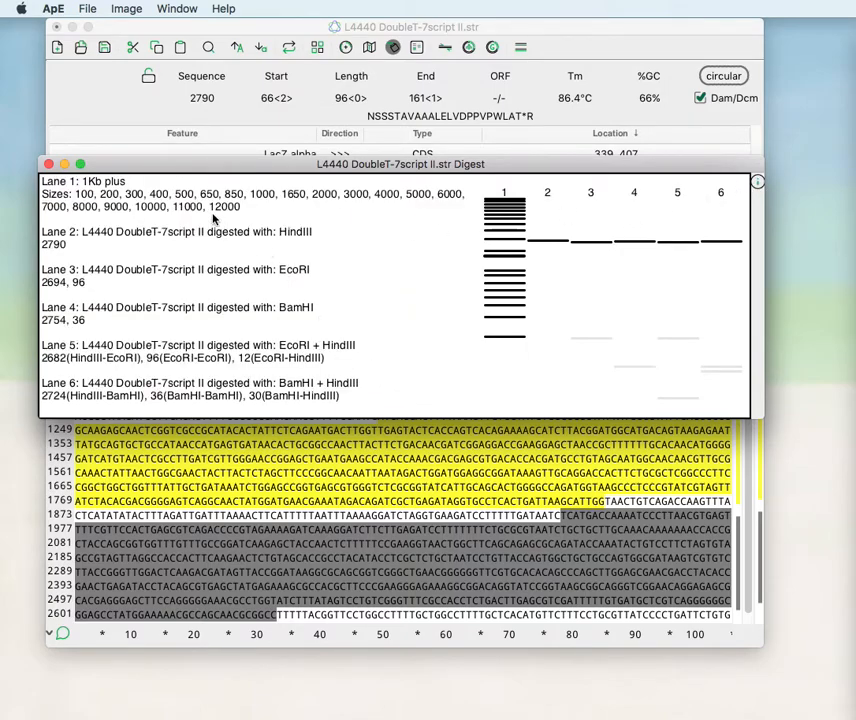
left_click(126, 8)
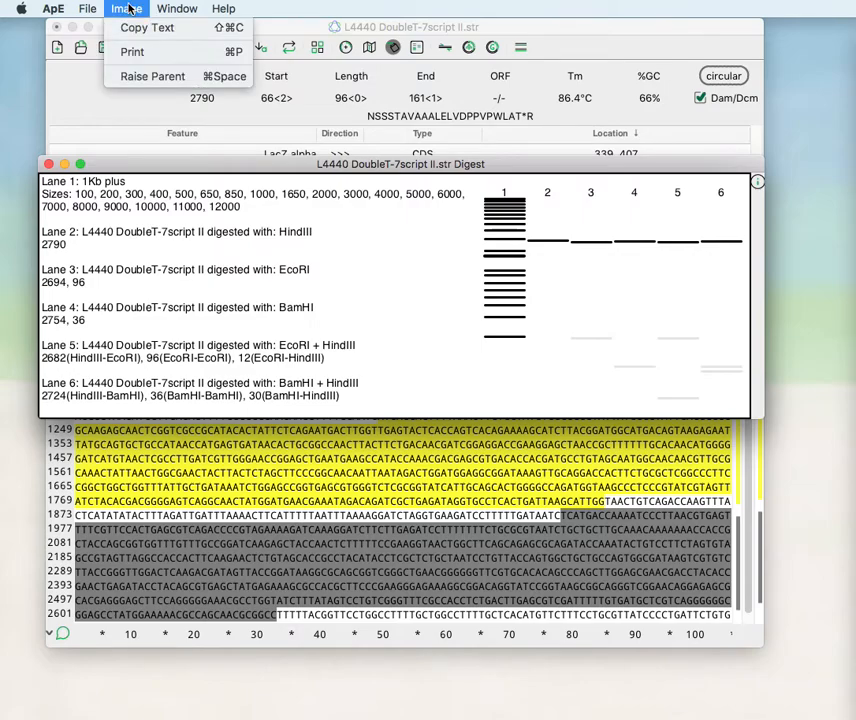
mouse_move(147, 27)
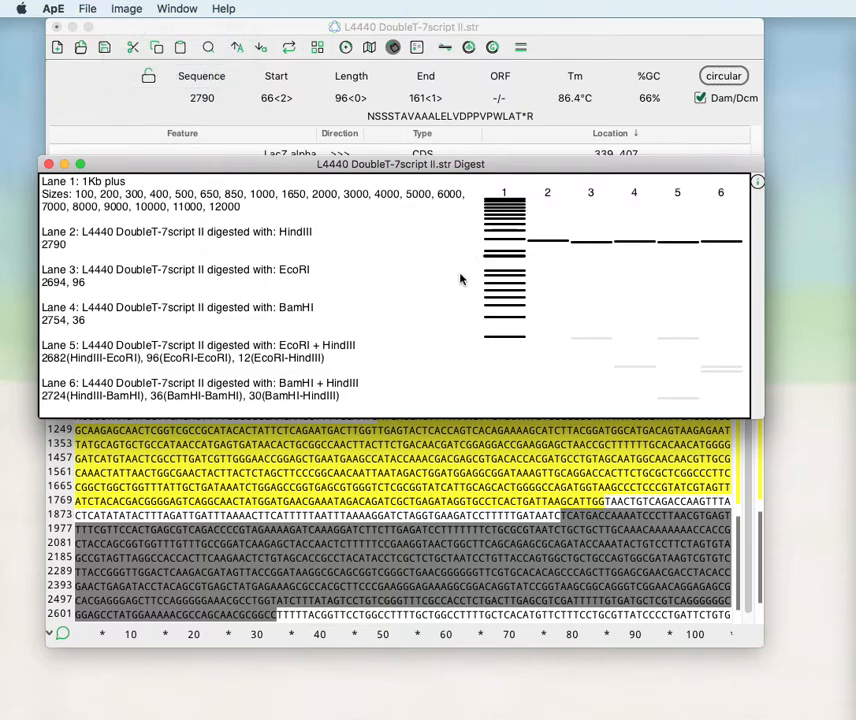
mouse_move(757, 185)
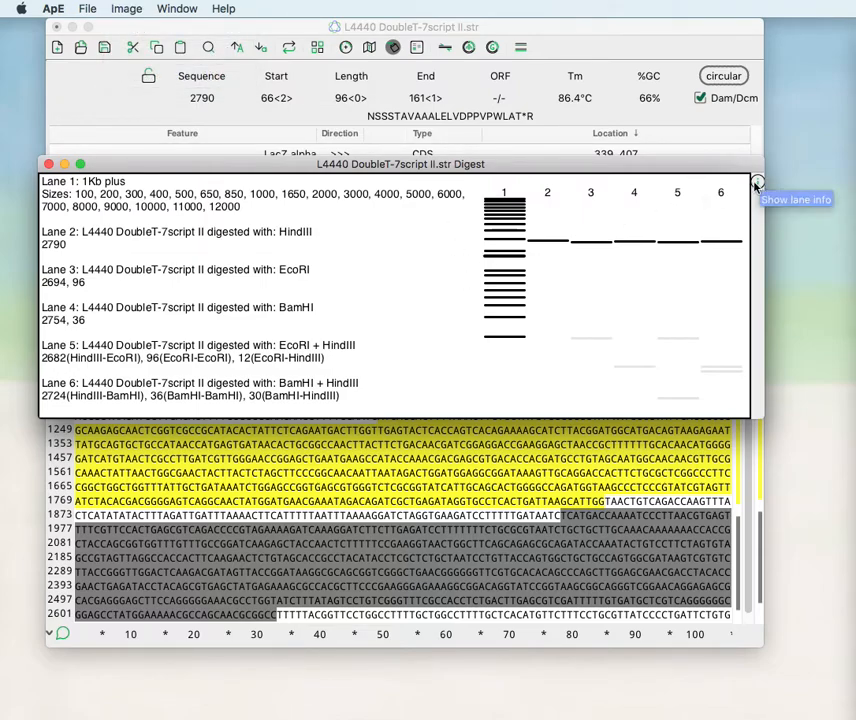
Show the EcoRI lane's 2694 and 96 bp fragments, then start saving the gel image
left_click(126, 8)
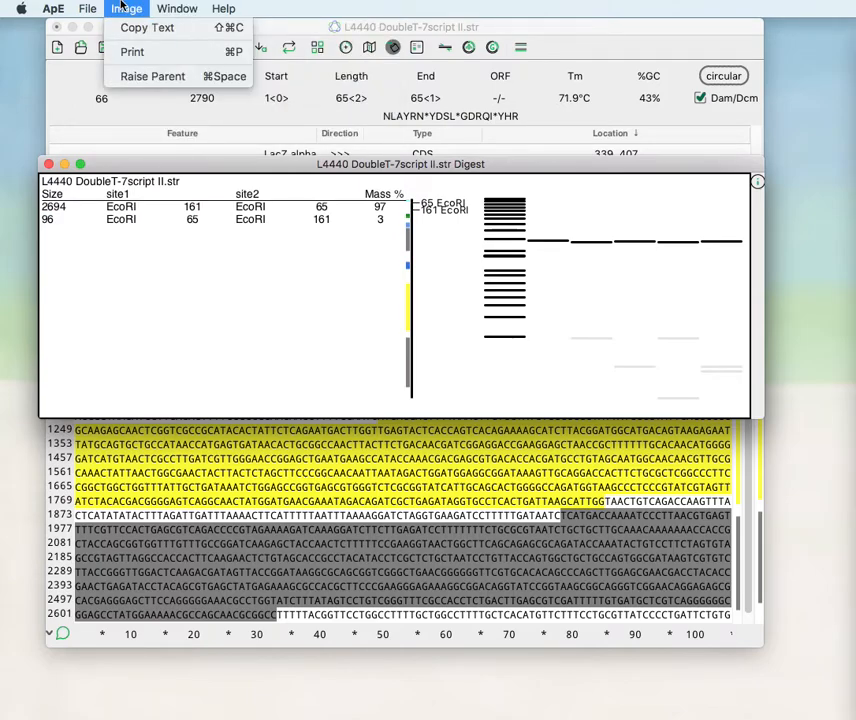
left_click(87, 8)
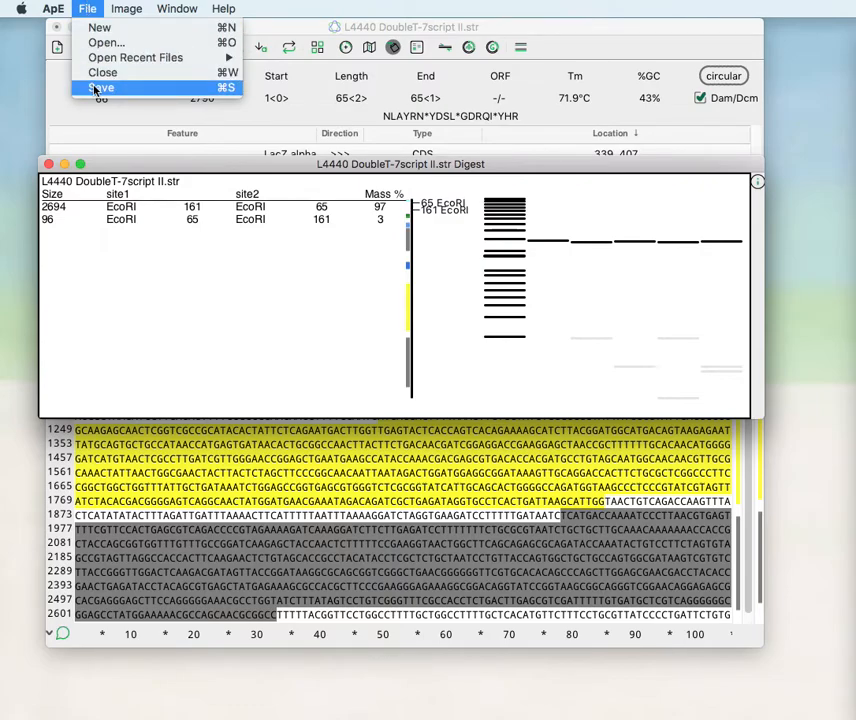
left_click(126, 8)
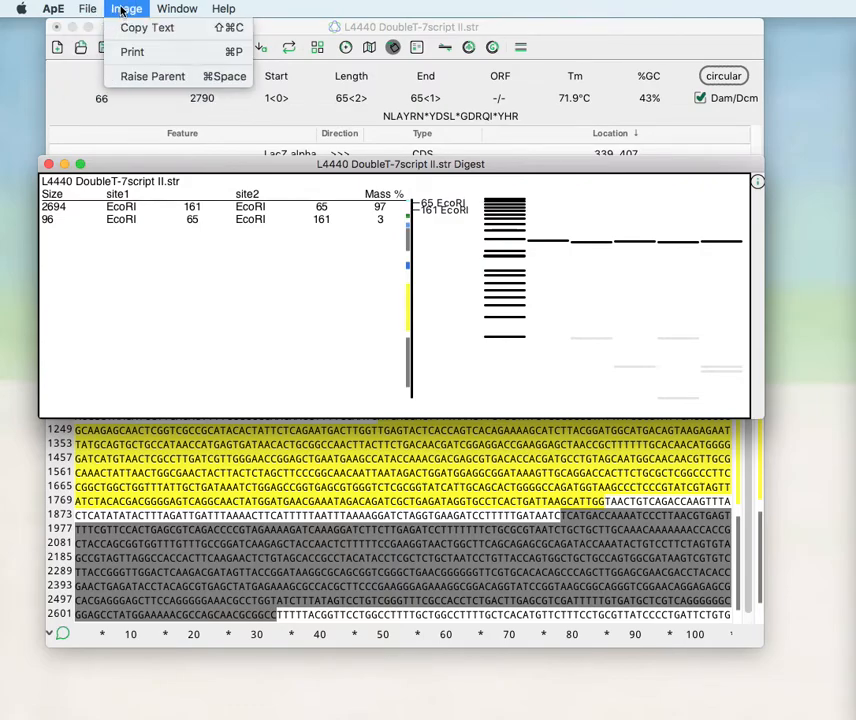
left_click(87, 8)
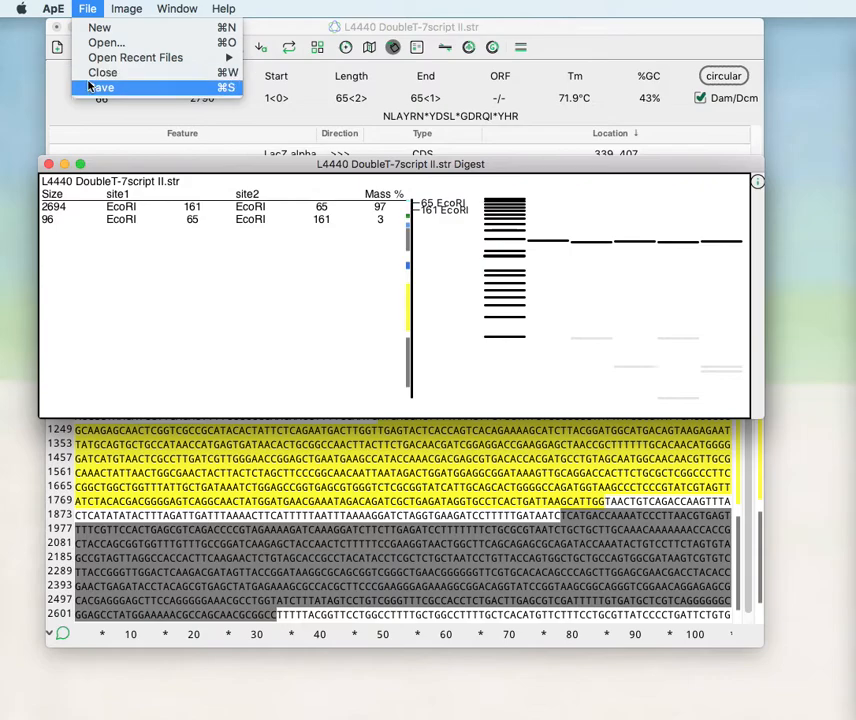
left_click(101, 88)
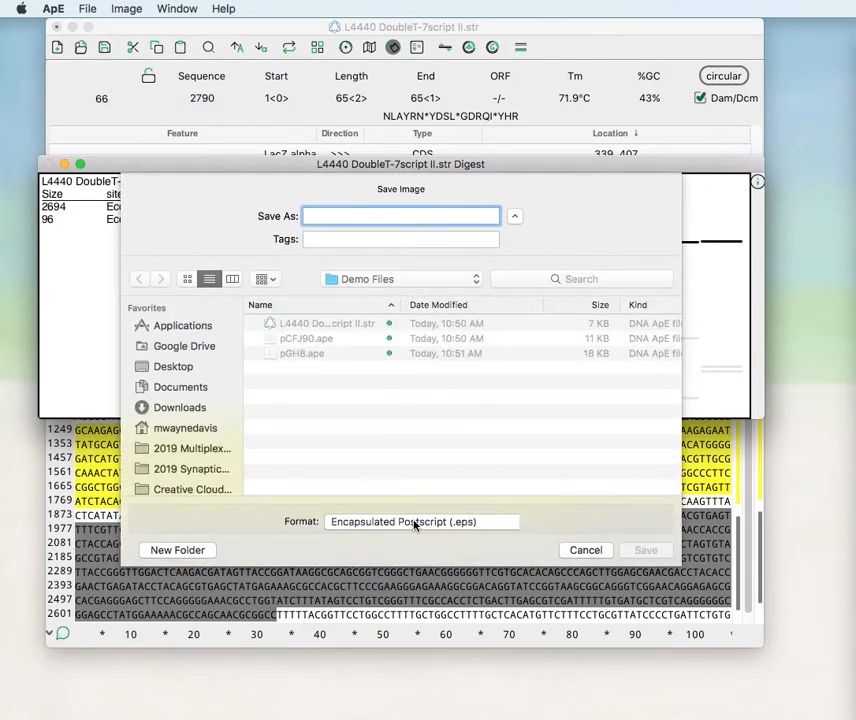
Check the image formats, keep Encapsulated Postscript, and cancel the gel image save
left_click(420, 521)
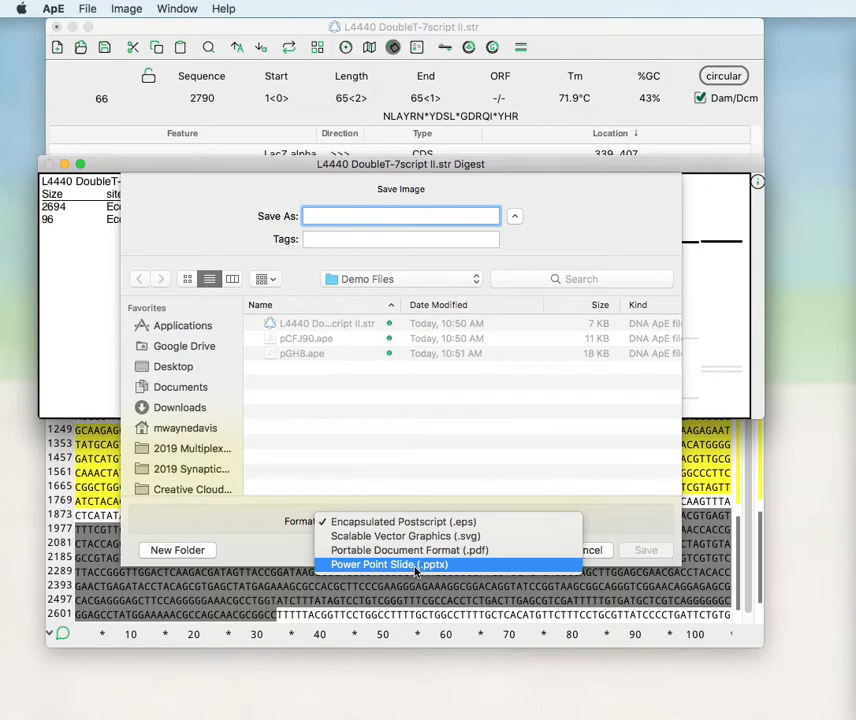
left_click(404, 521)
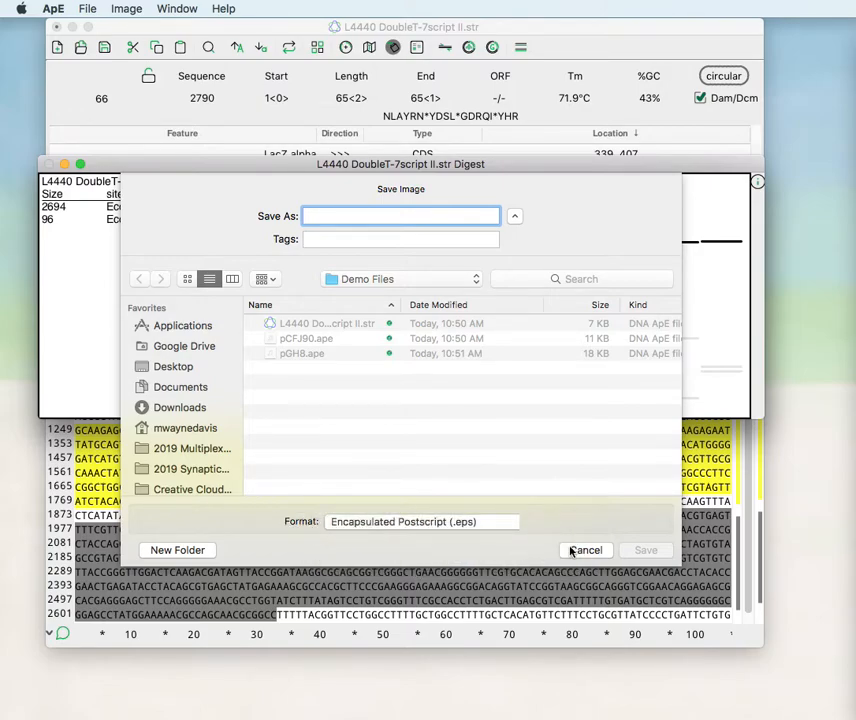
left_click(586, 550)
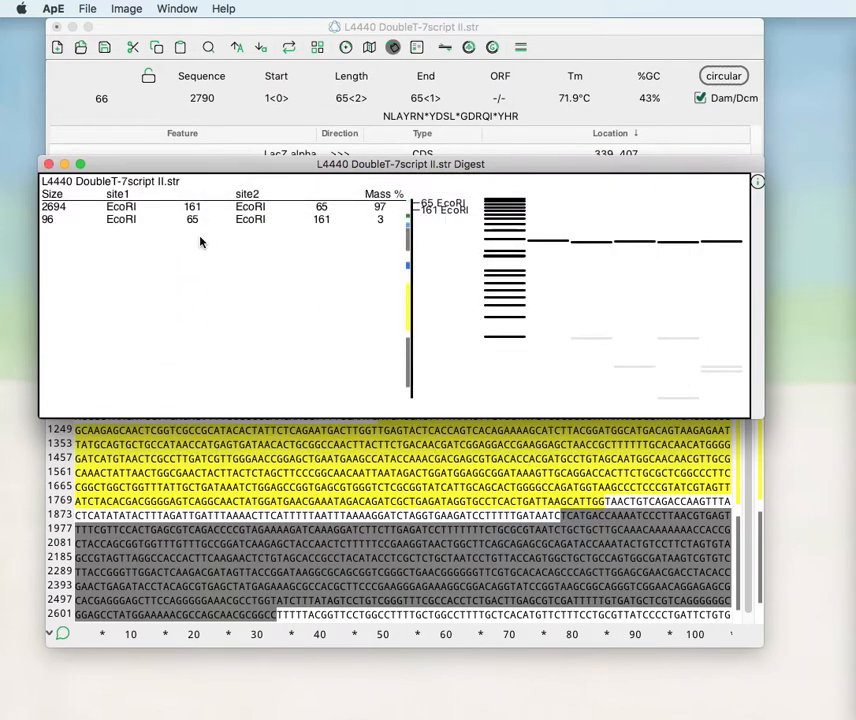